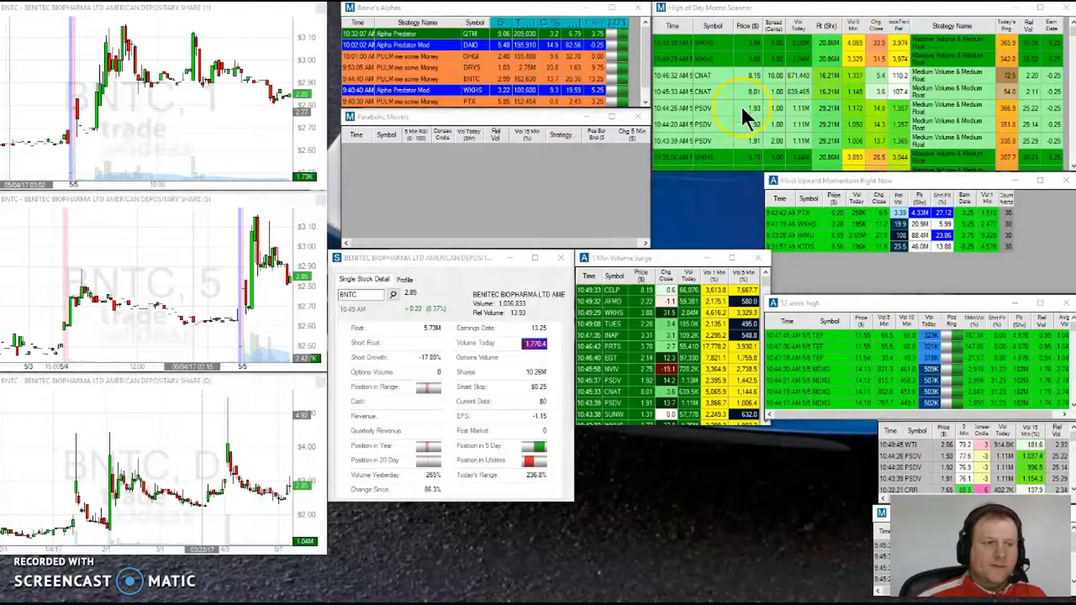
mouse_move(710, 218)
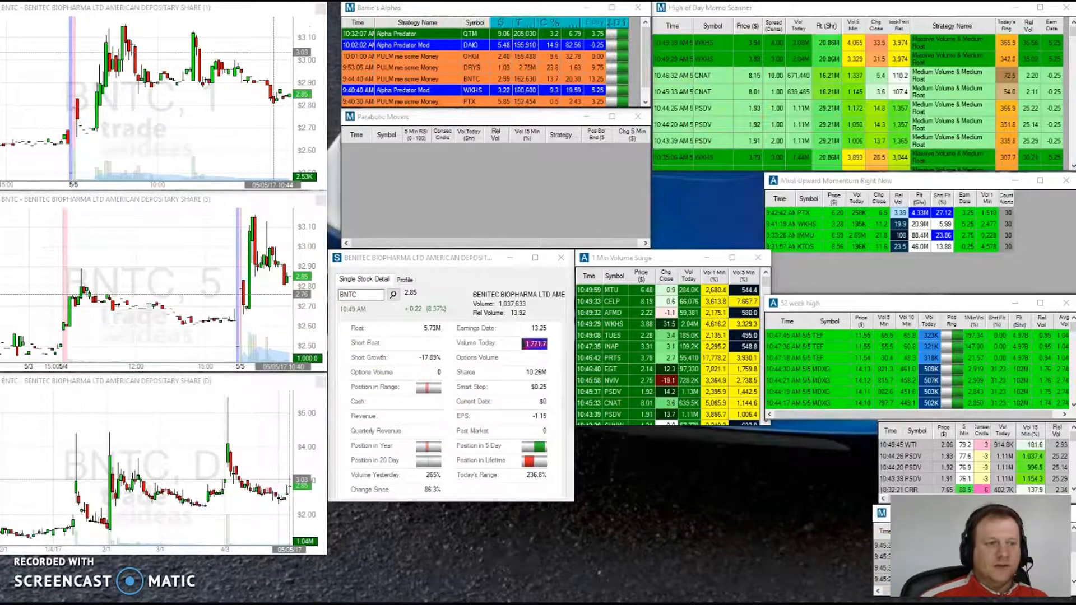
mouse_move(717, 209)
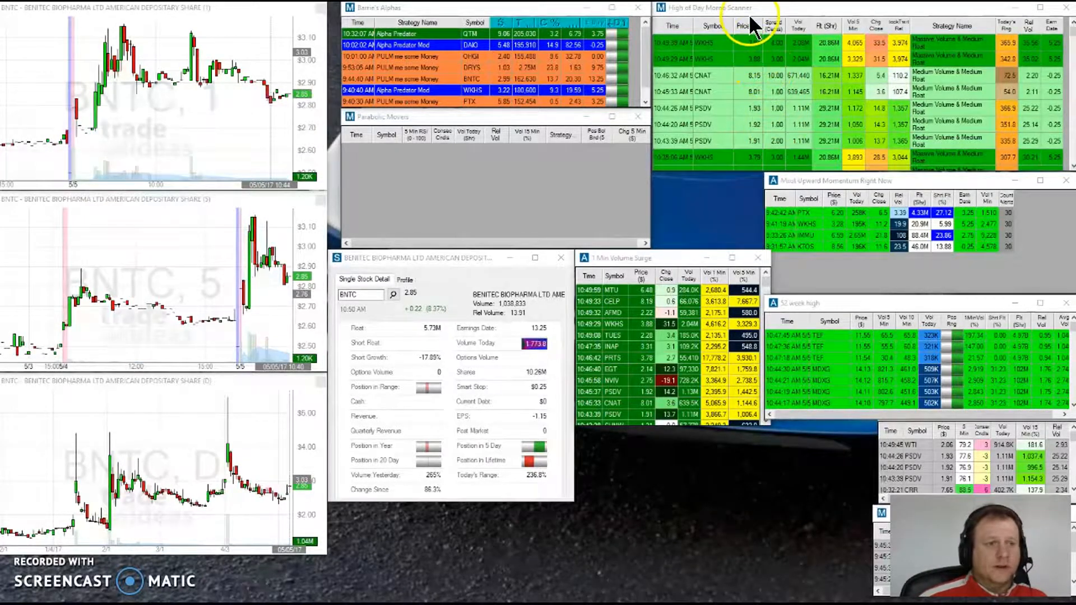
mouse_move(734, 82)
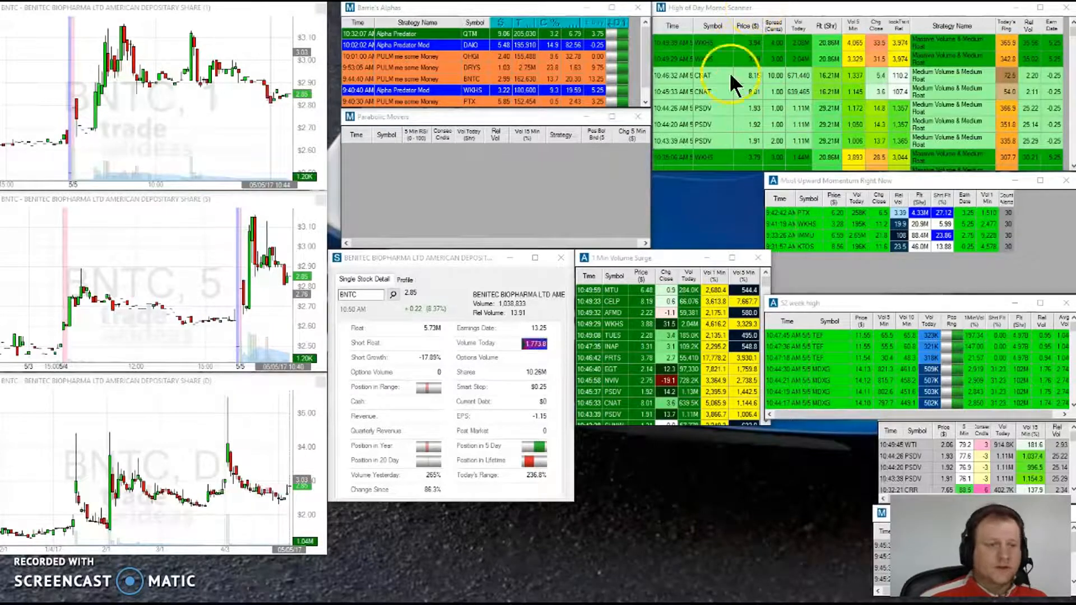
mouse_move(889, 189)
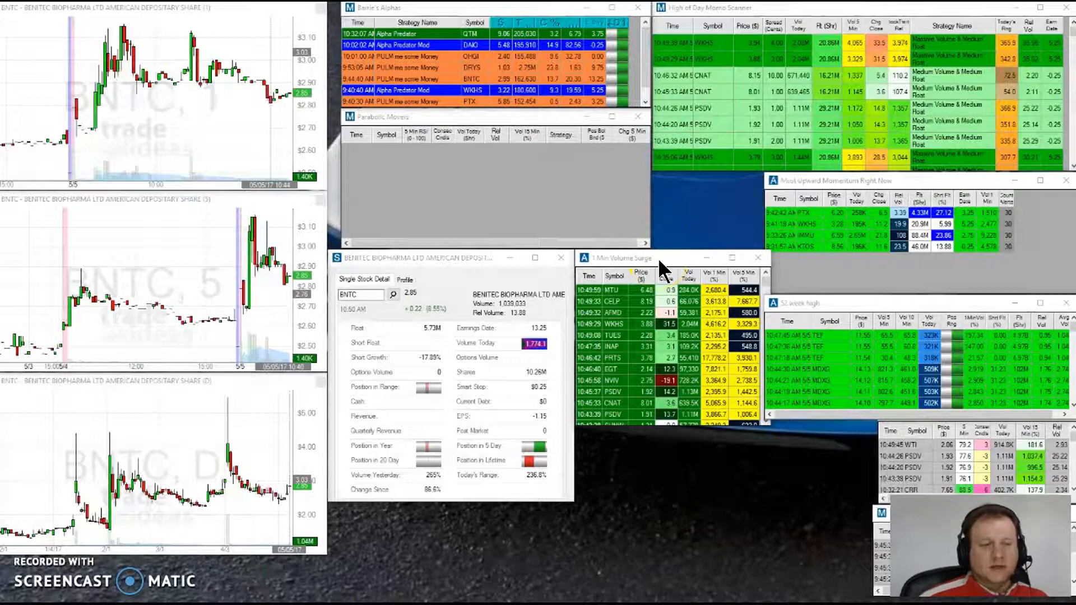
mouse_move(679, 223)
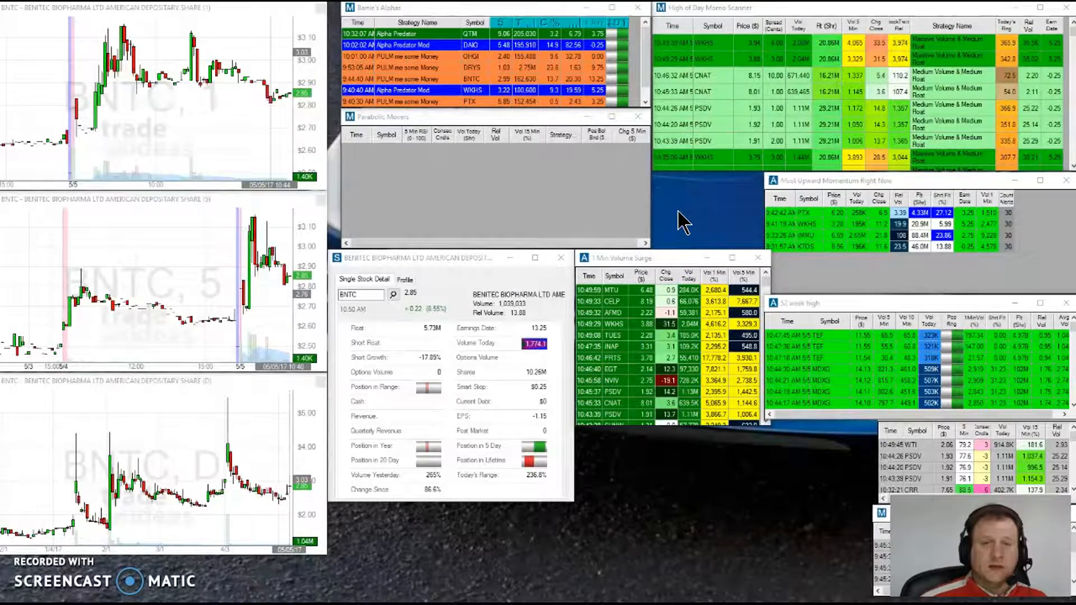
mouse_move(703, 210)
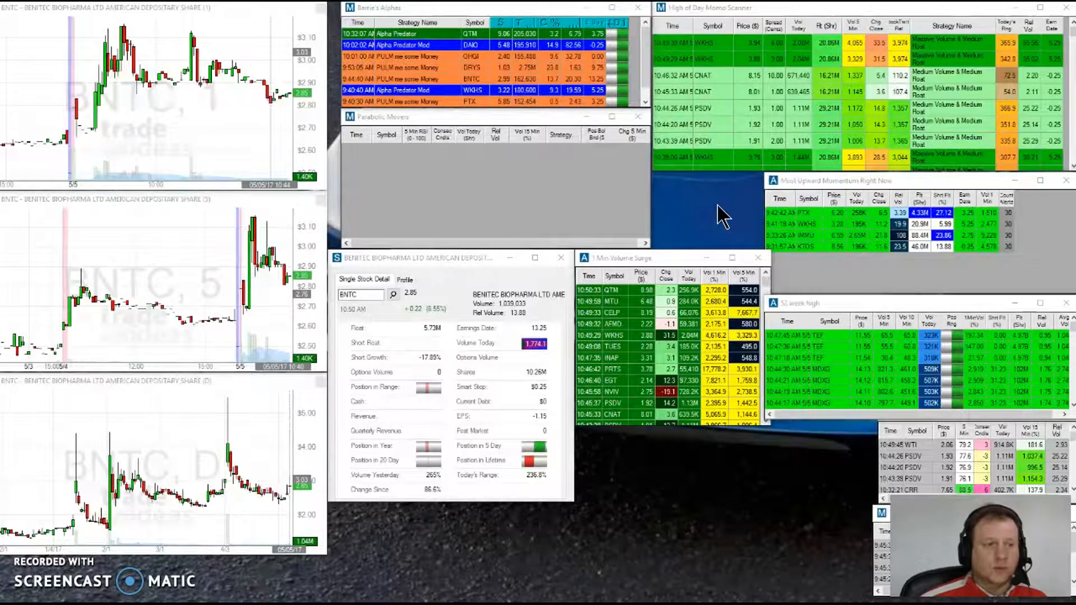
mouse_move(810, 226)
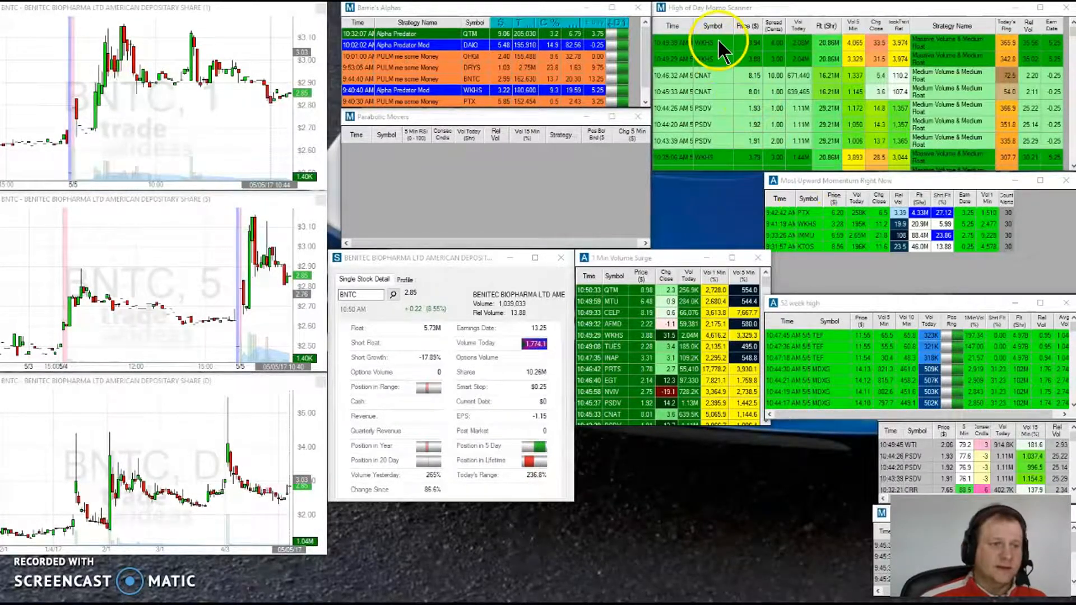
mouse_move(710, 209)
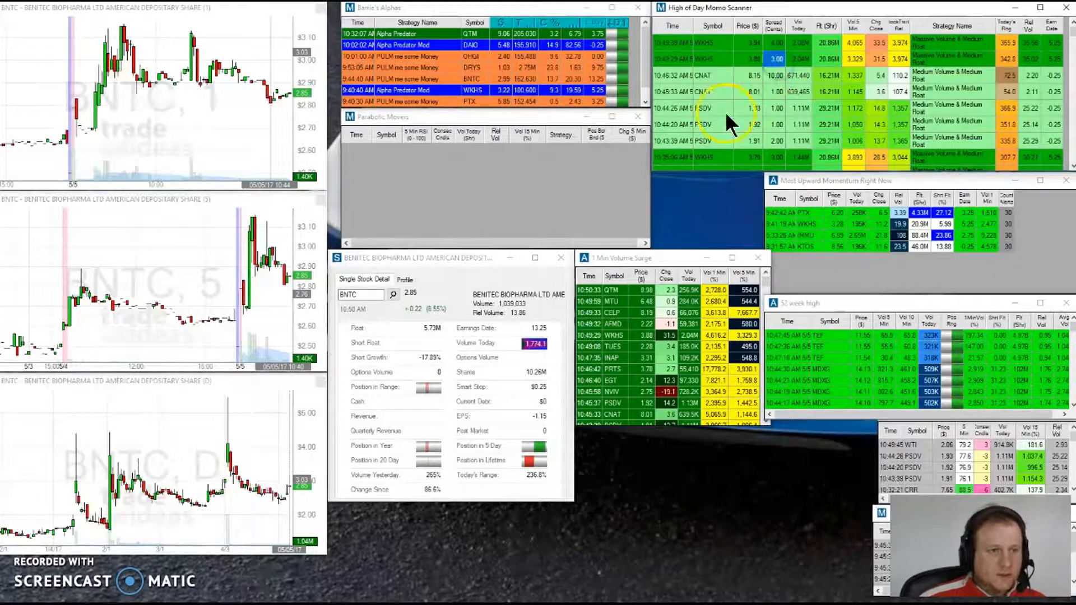
mouse_move(683, 248)
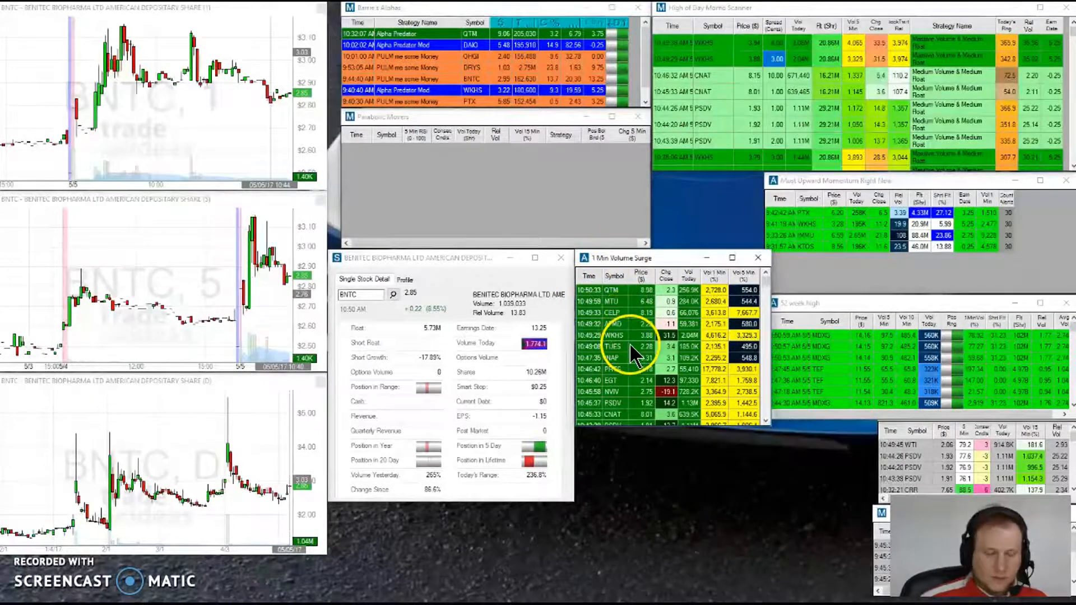
mouse_move(642, 302)
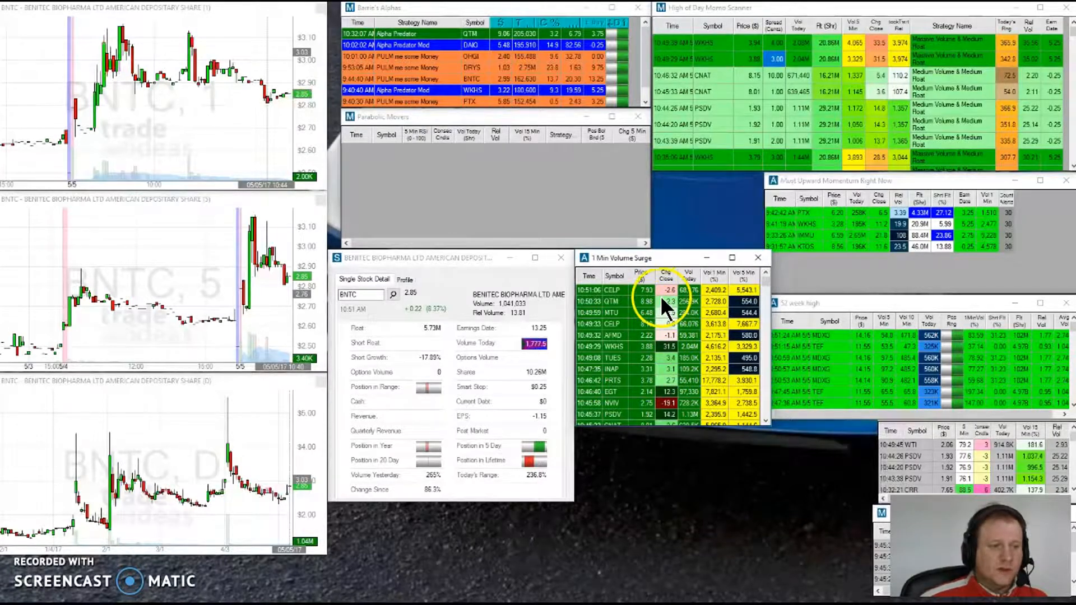
mouse_move(642, 354)
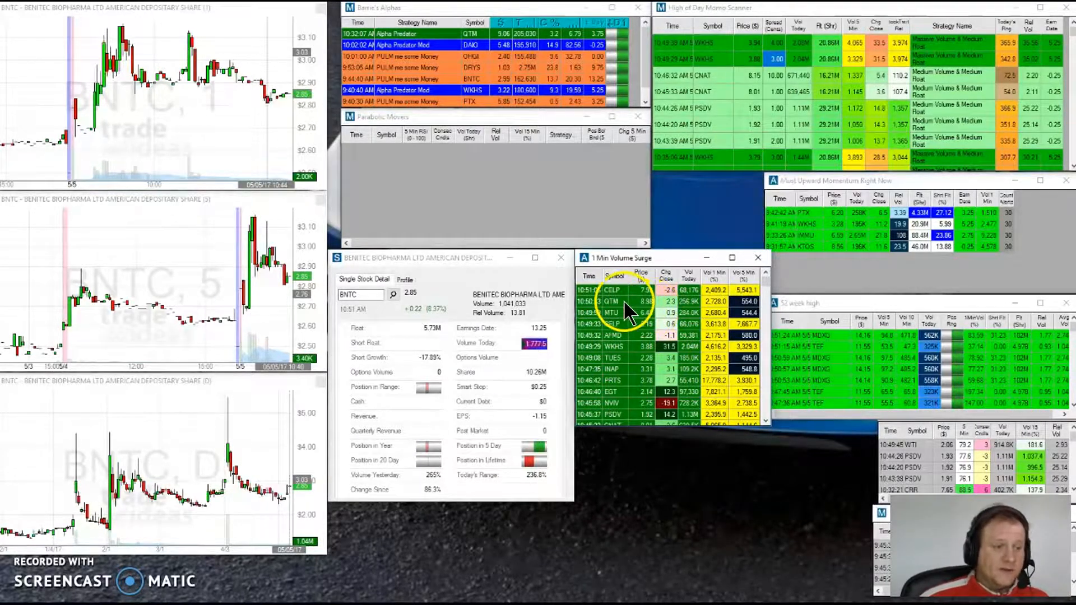
mouse_move(666, 299)
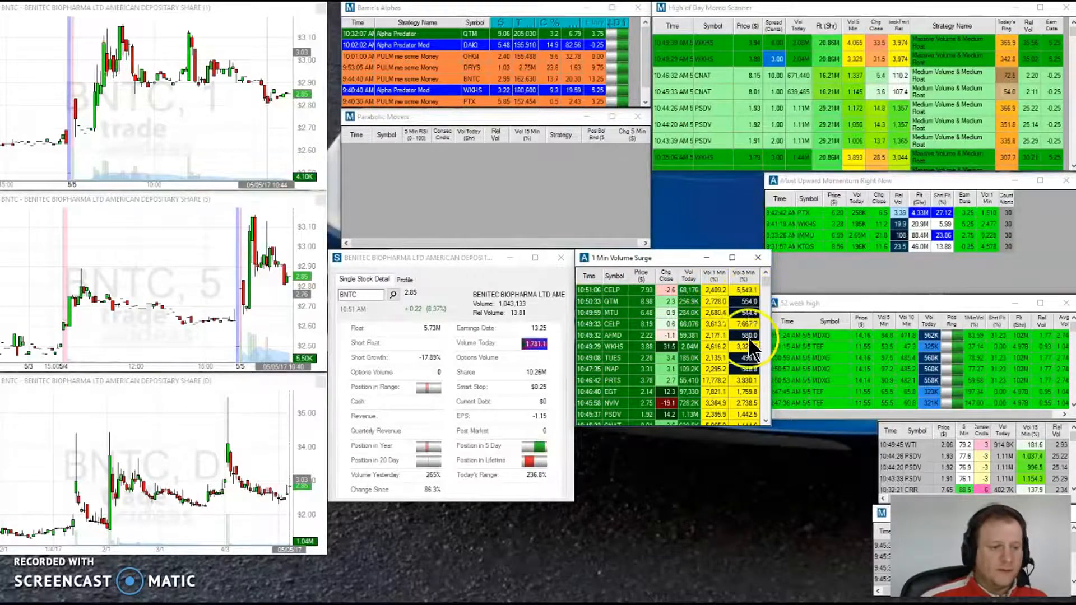
Right-click a scanner window to bring up its Configure option for alert settings.
right_click(755, 391)
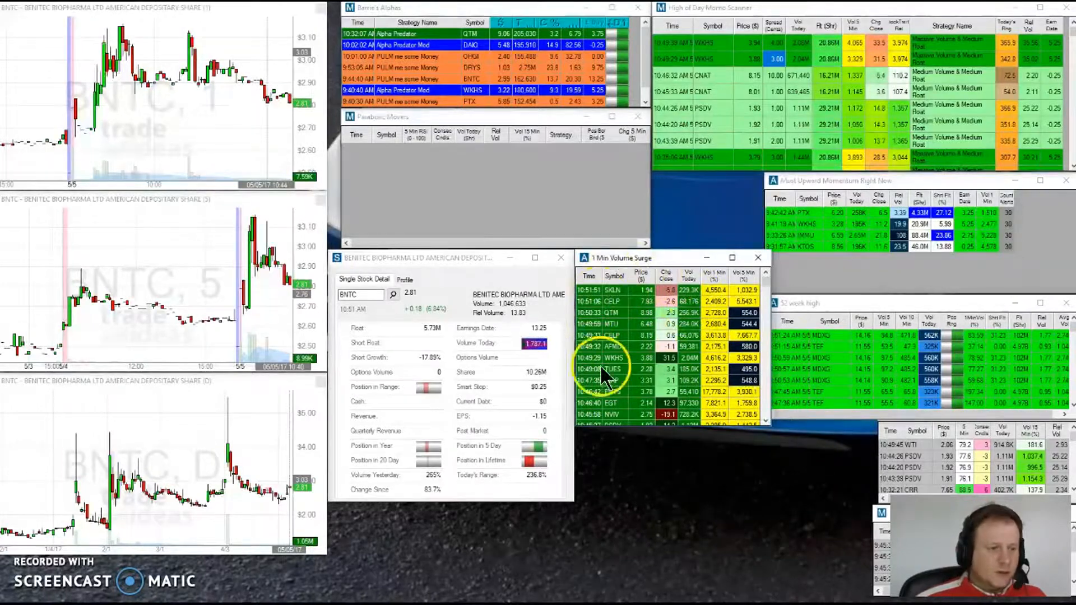
mouse_move(865, 89)
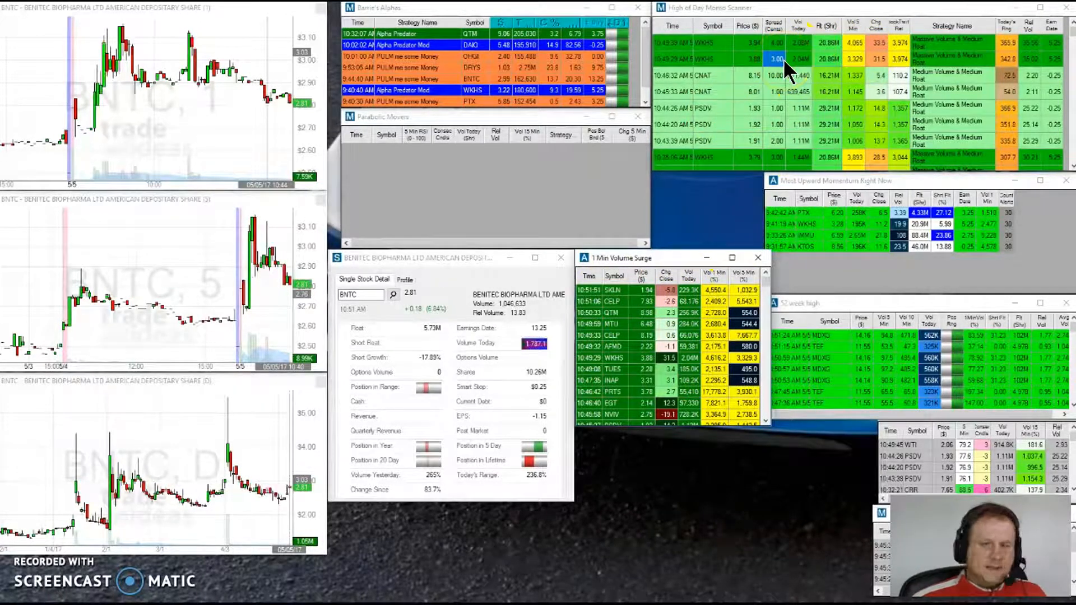
mouse_move(738, 189)
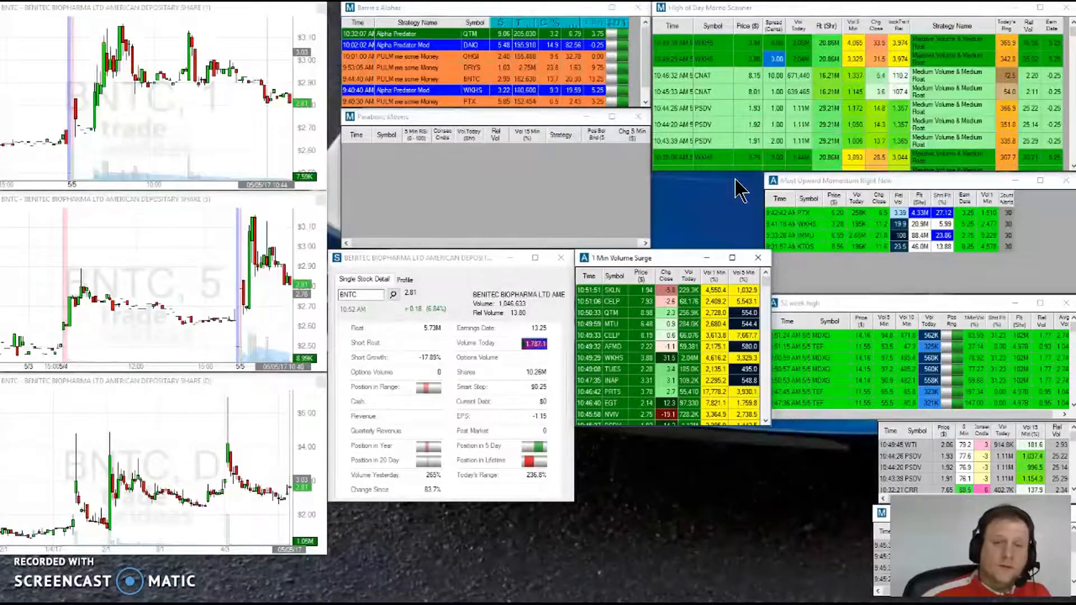
mouse_move(738, 196)
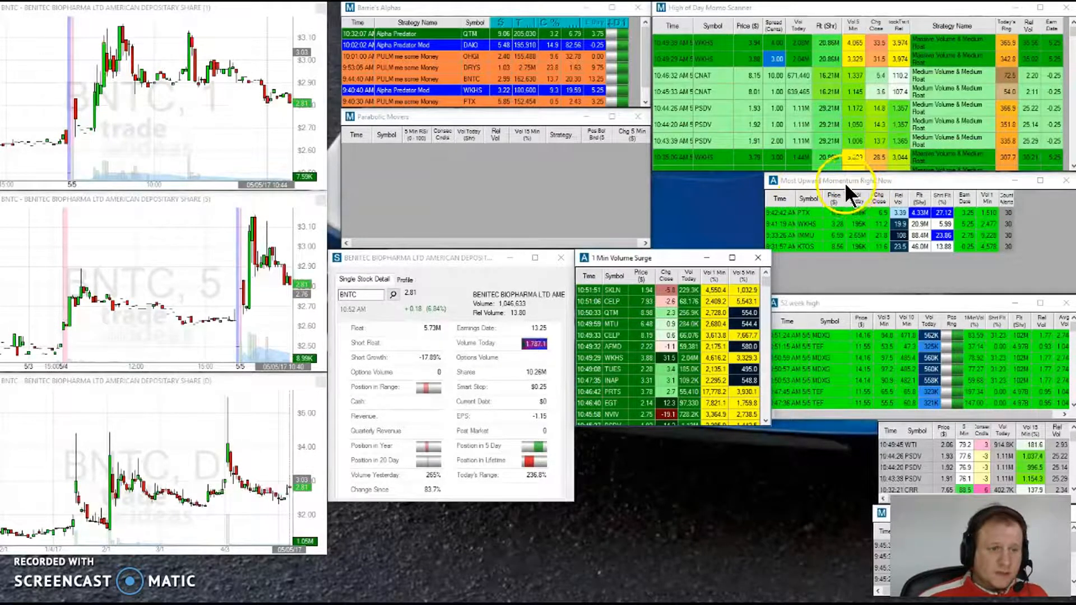
mouse_move(863, 269)
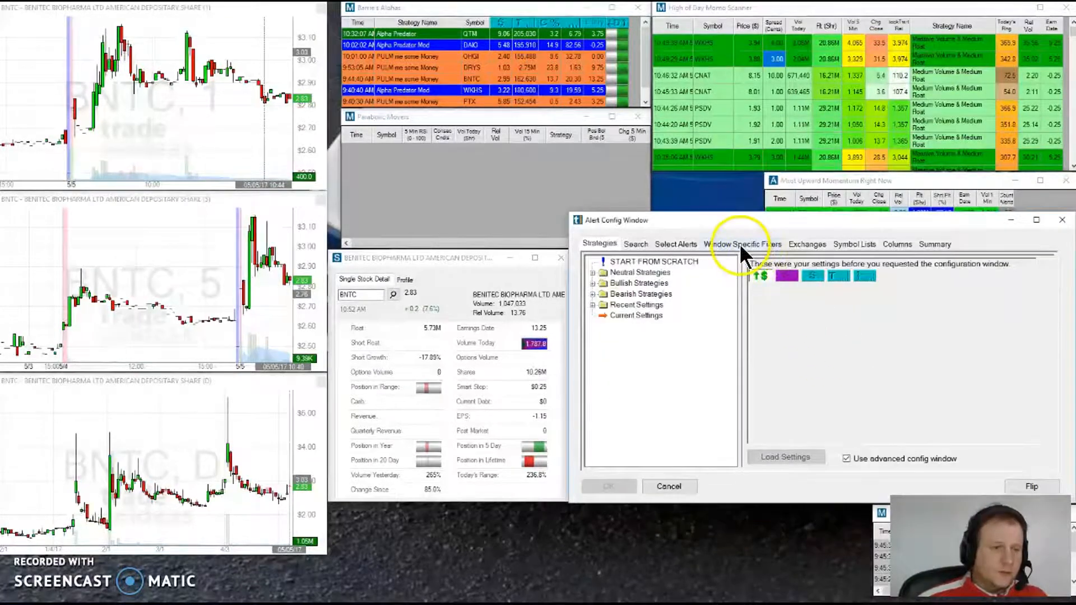
Show the Window Specific Filters and scroll through price 1 to 15 and volume today 300000.
left_click(743, 244)
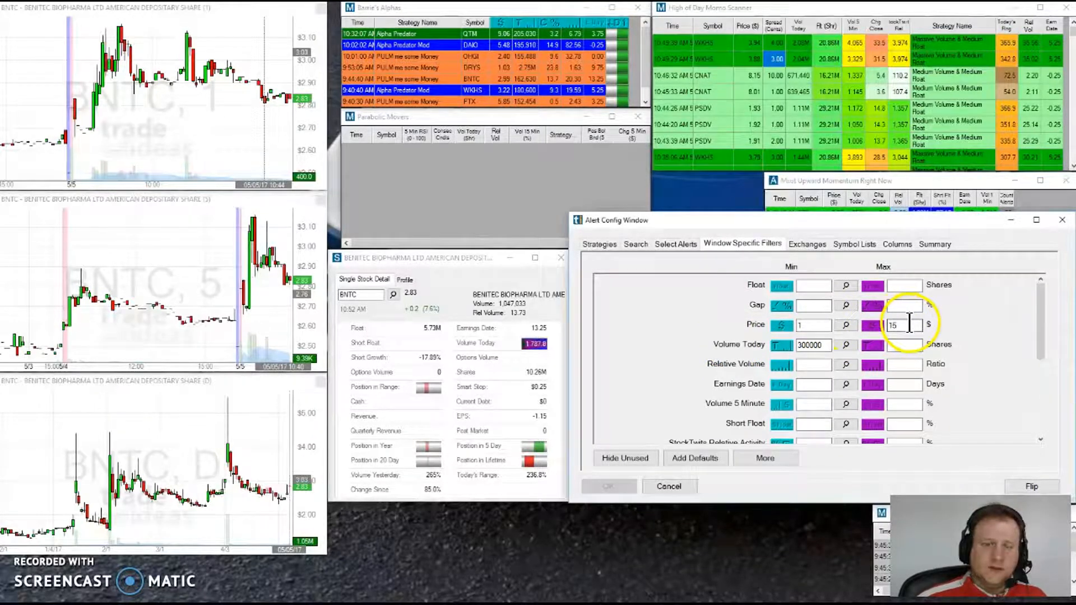
mouse_move(727, 383)
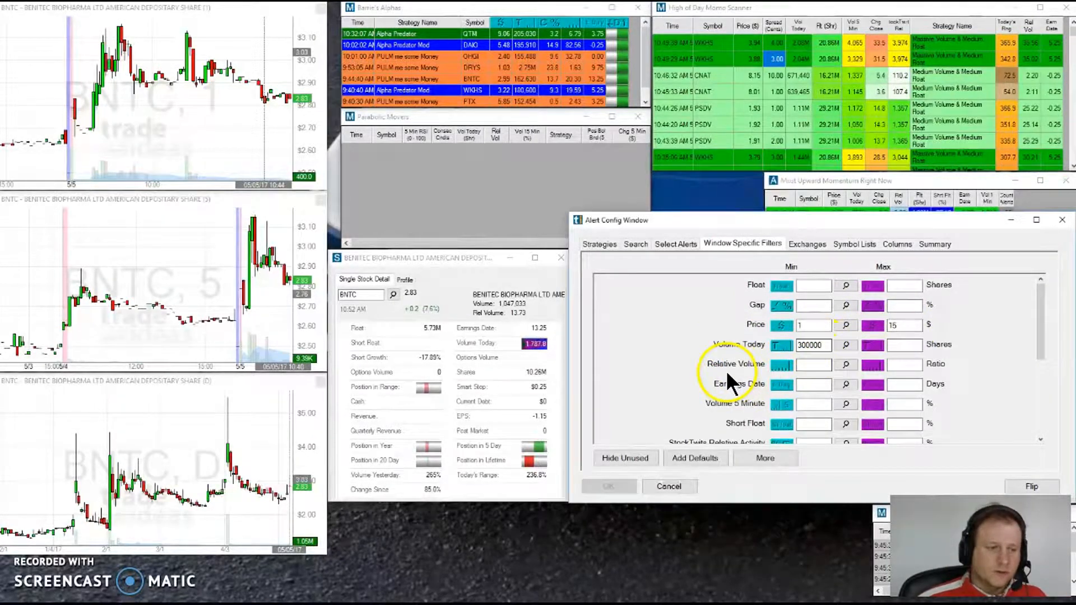
scroll("down", 3)
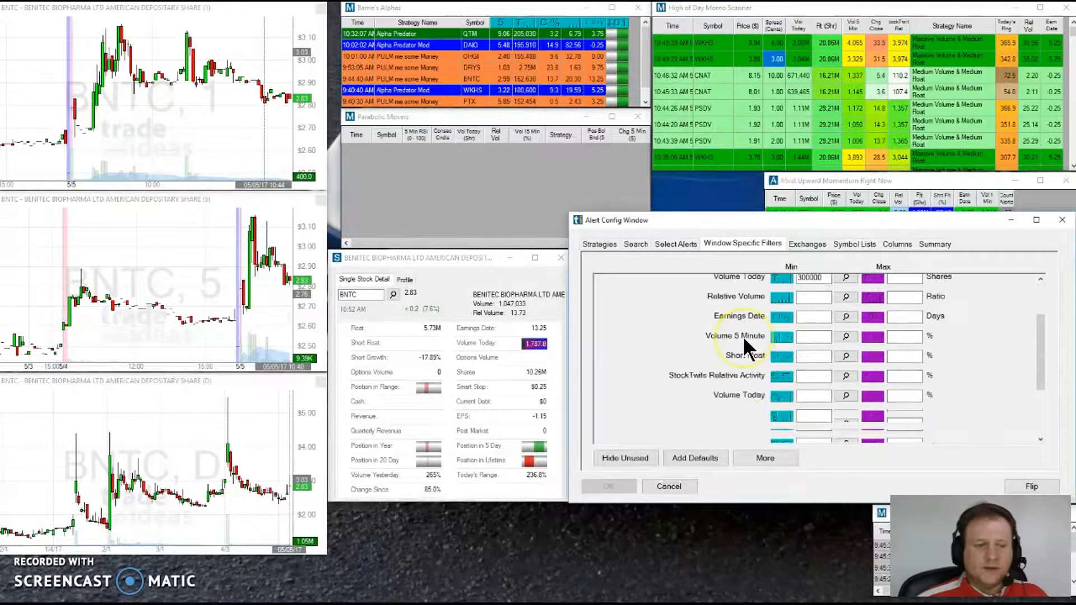
scroll("down", 3)
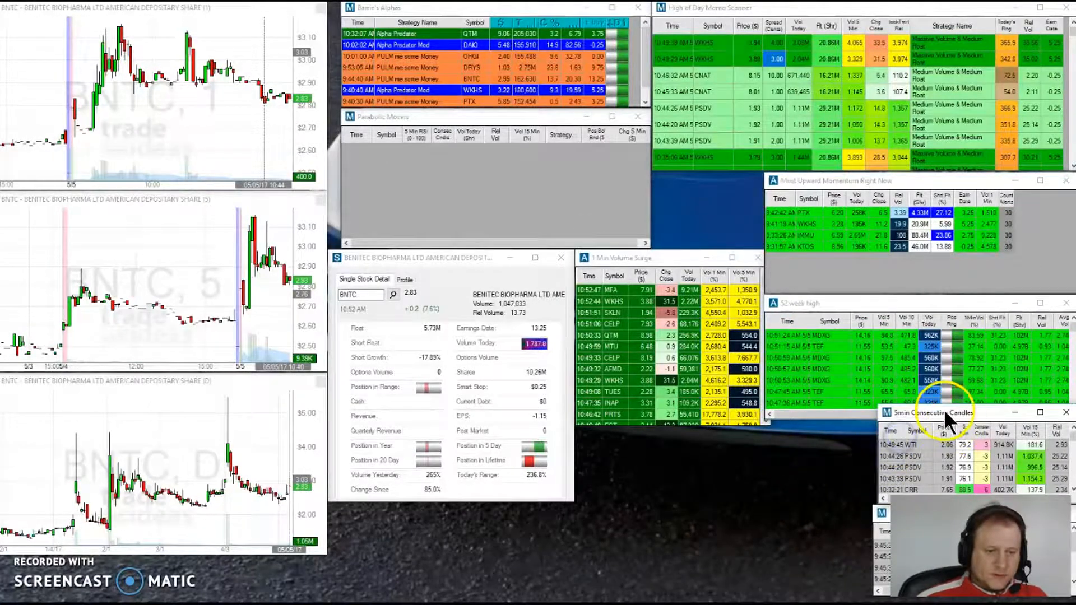
mouse_move(982, 426)
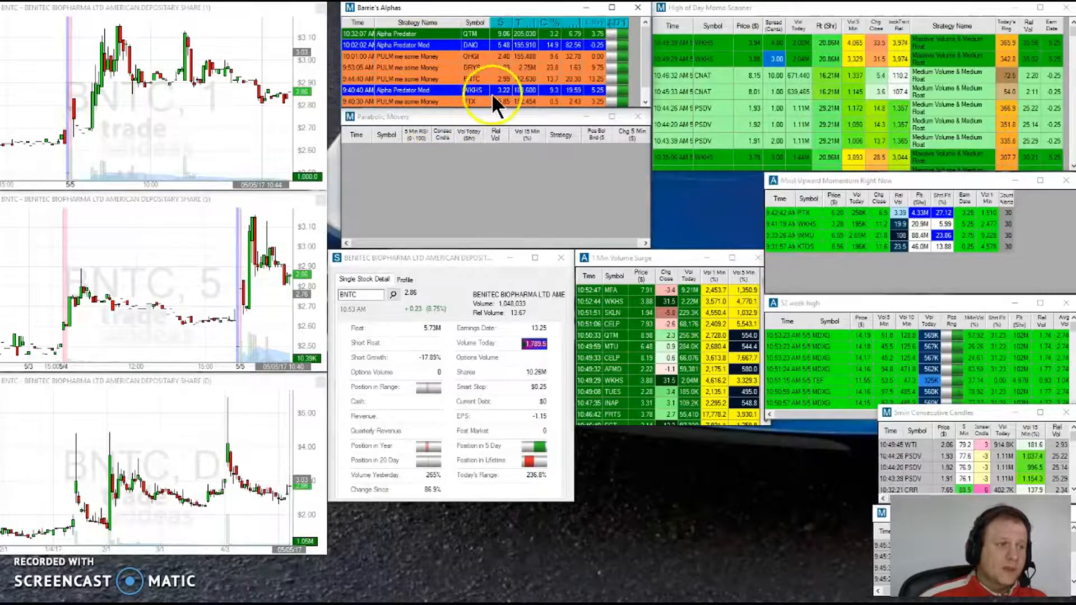
mouse_move(728, 100)
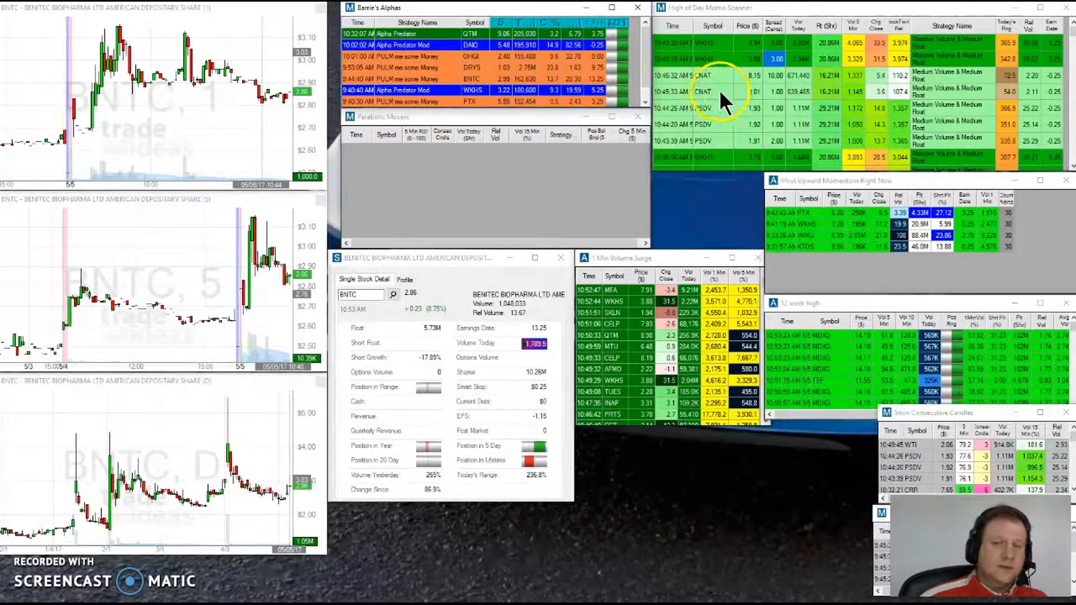
mouse_move(851, 526)
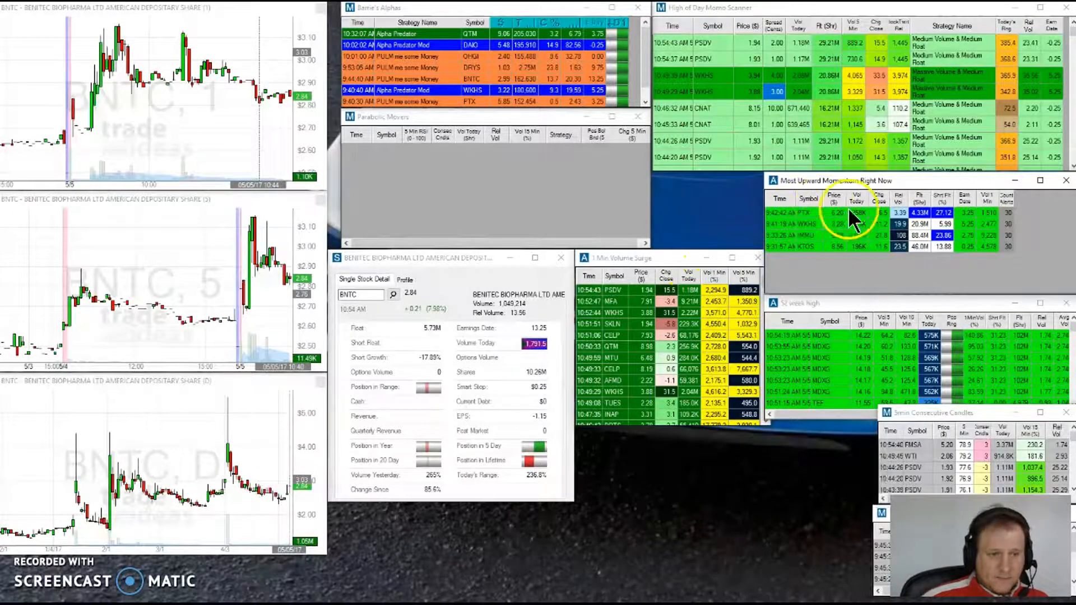
mouse_move(810, 271)
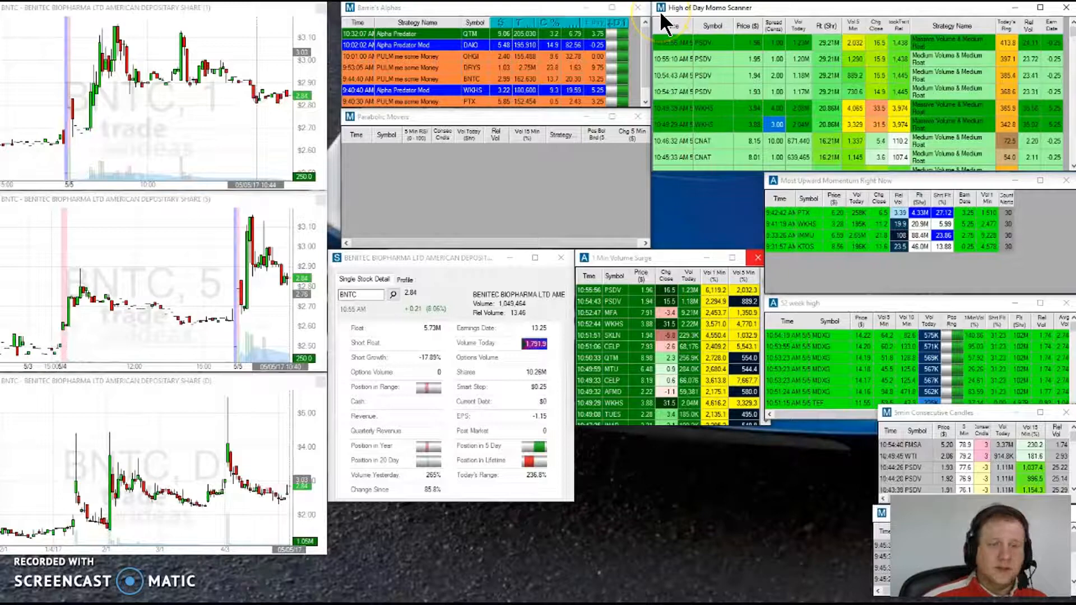
right_click(707, 7)
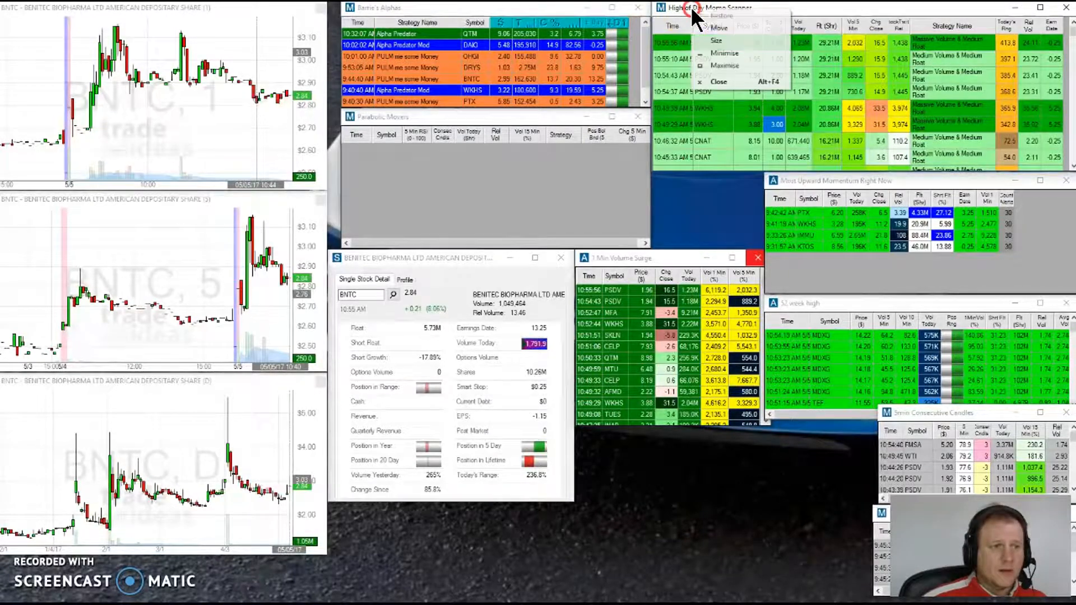
mouse_move(676, 52)
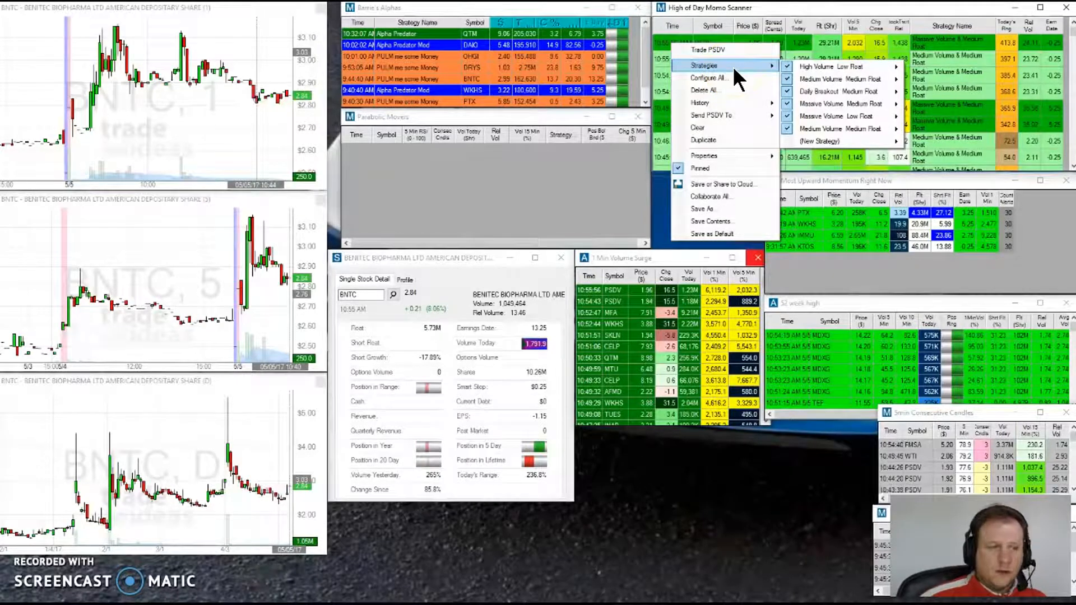
mouse_move(831, 66)
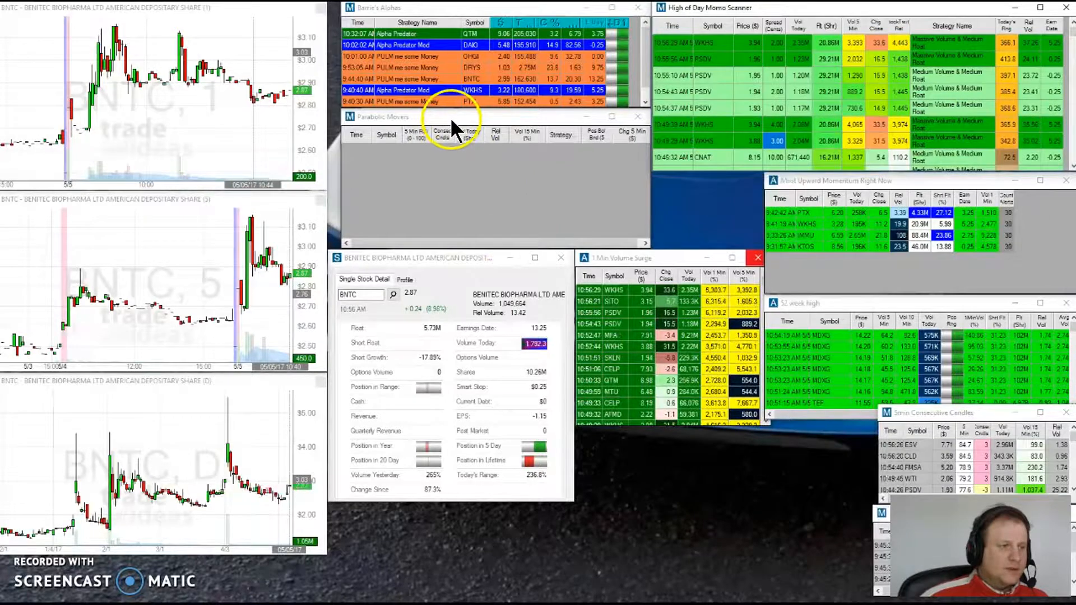
mouse_move(453, 182)
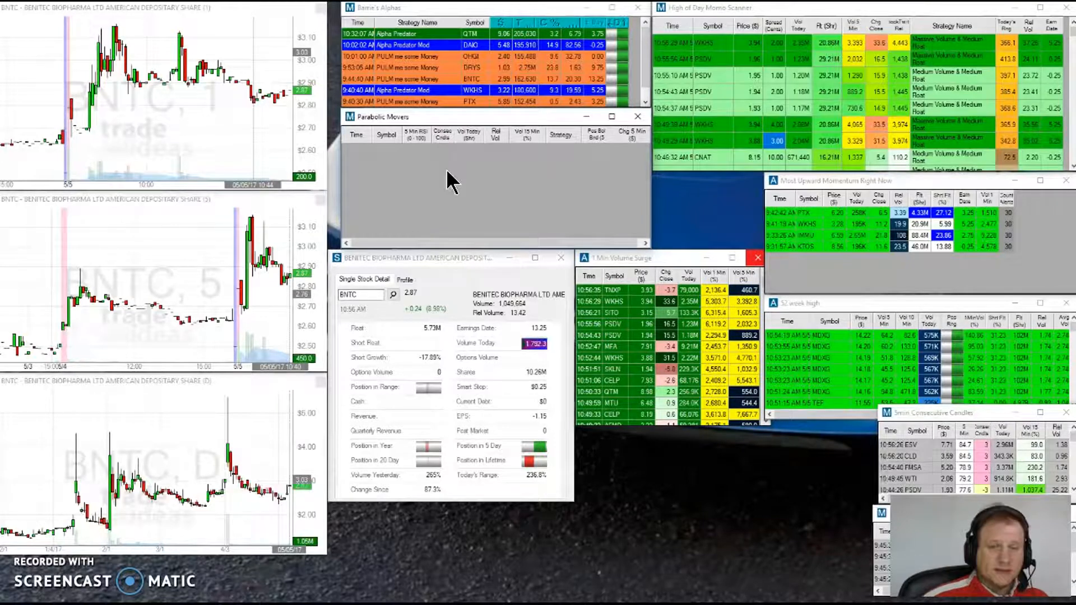
mouse_move(254, 113)
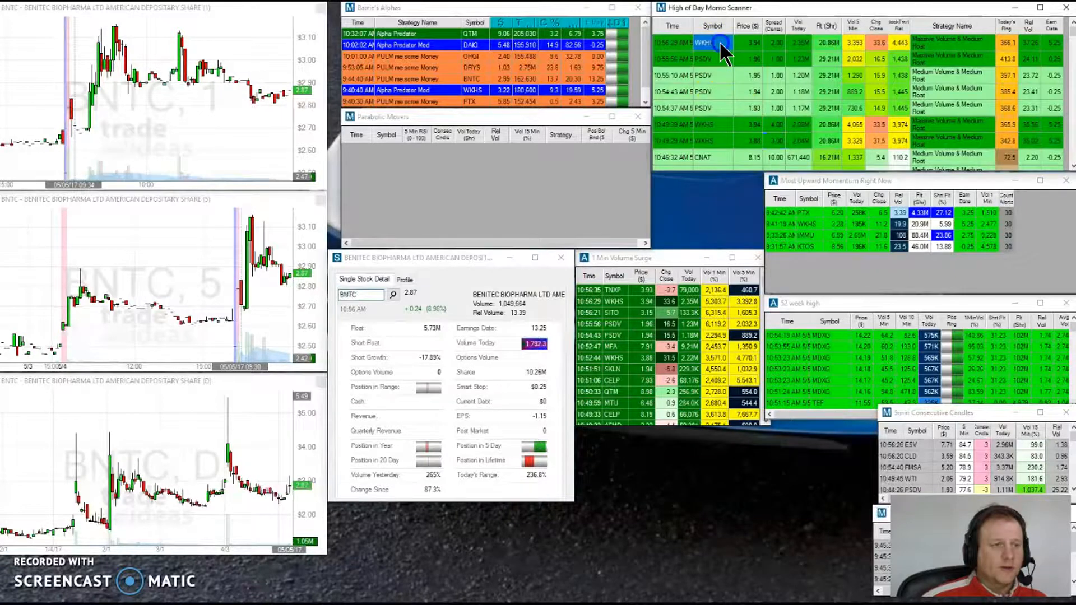
Load WKHS, then the PSDV alert, into the linked charts and stock detail.
left_click(702, 43)
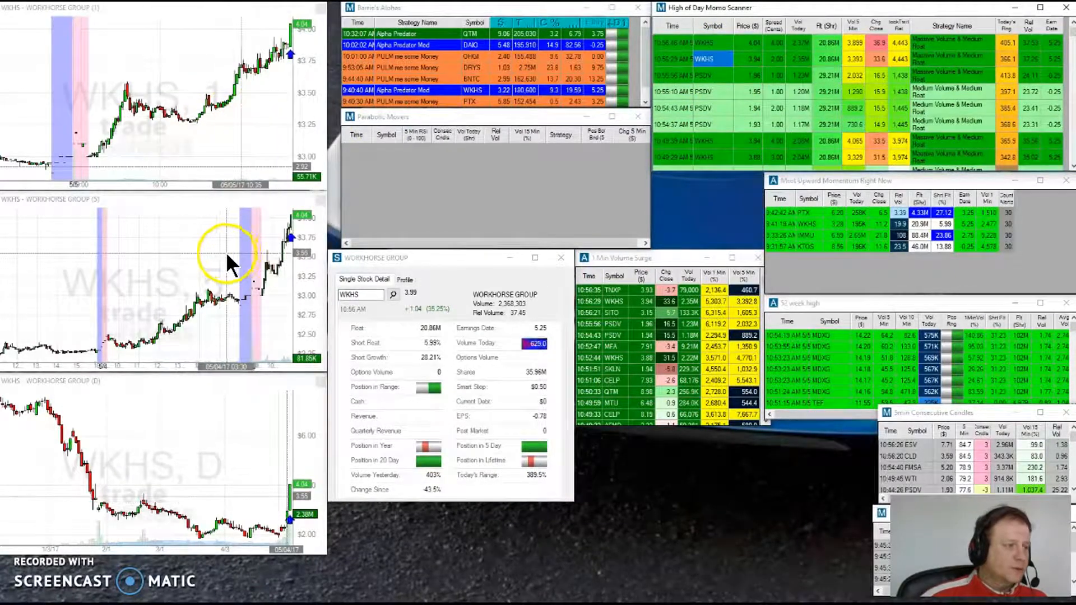
mouse_move(216, 439)
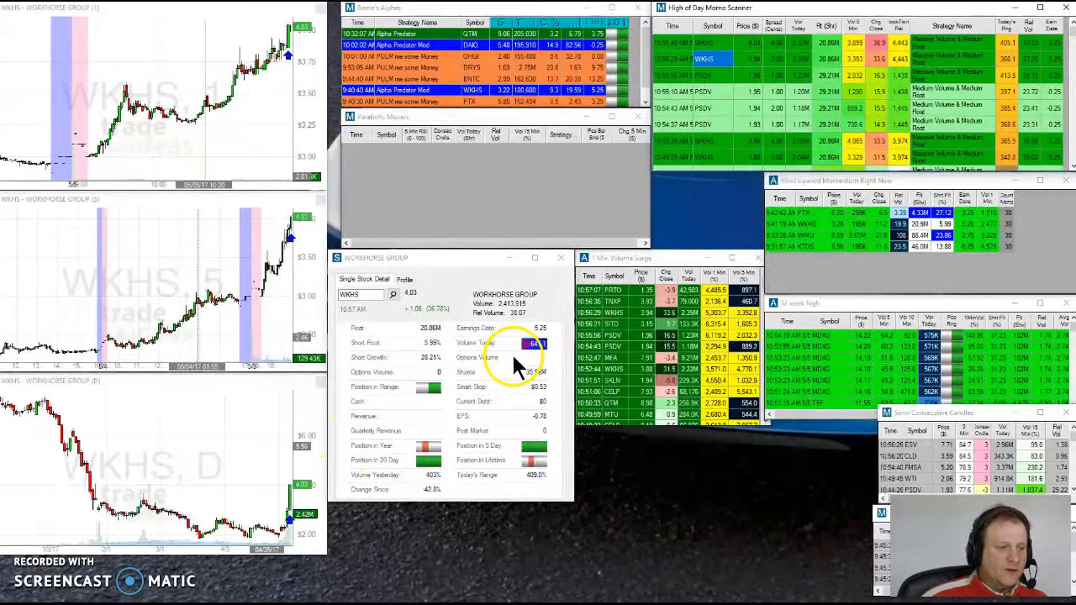
mouse_move(549, 358)
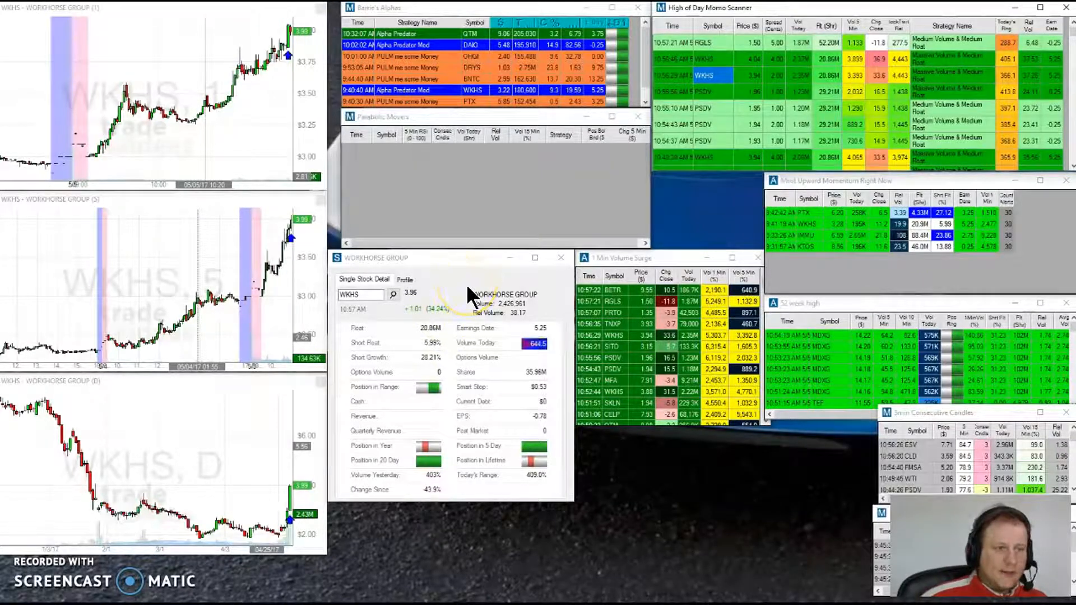
left_click(714, 124)
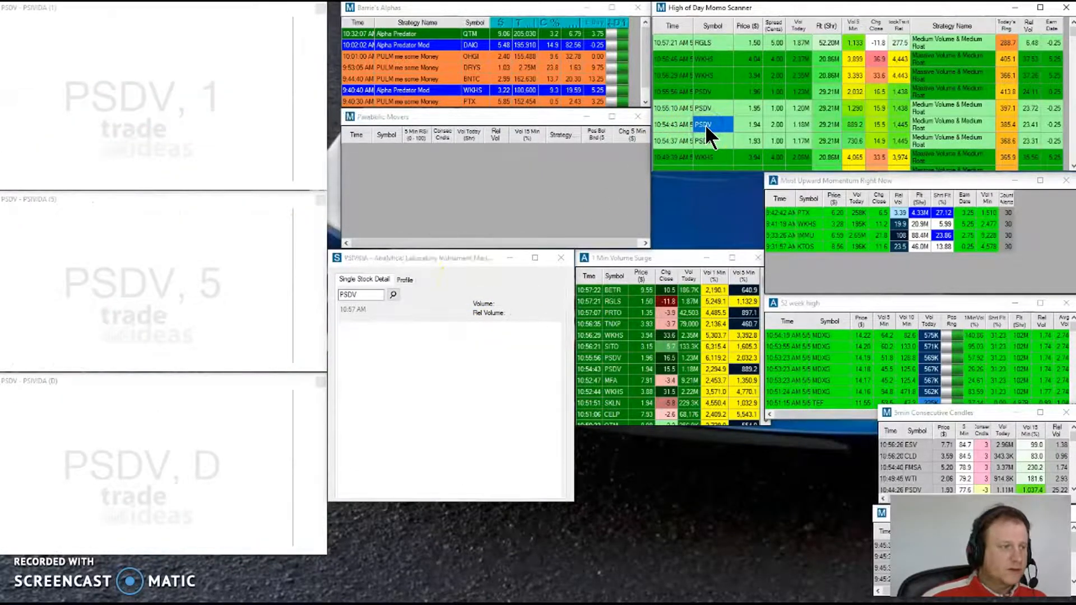
left_click(393, 294)
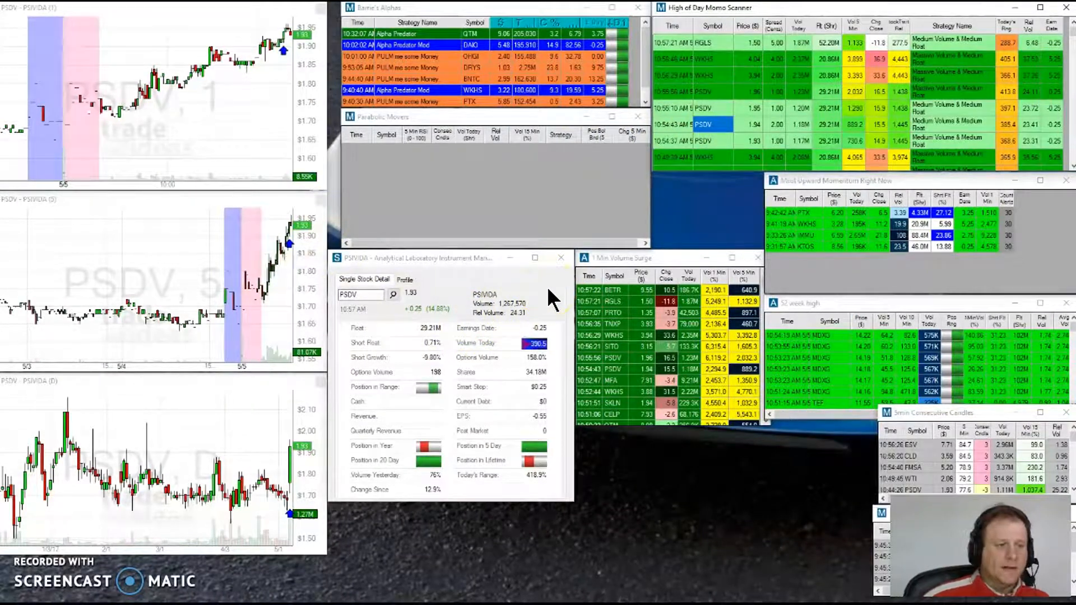
right_click(713, 125)
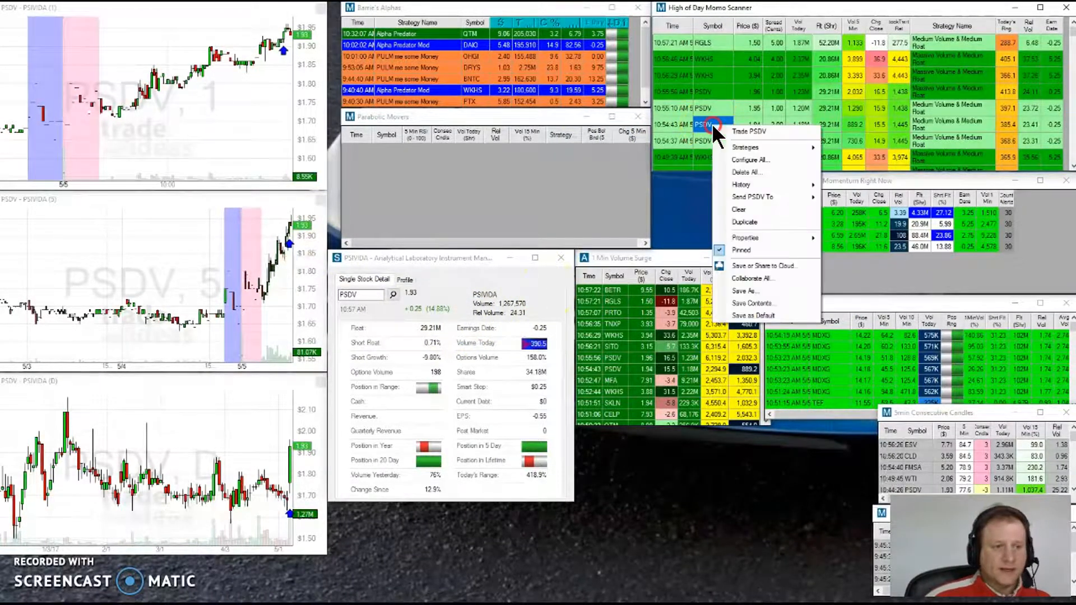
mouse_move(741, 185)
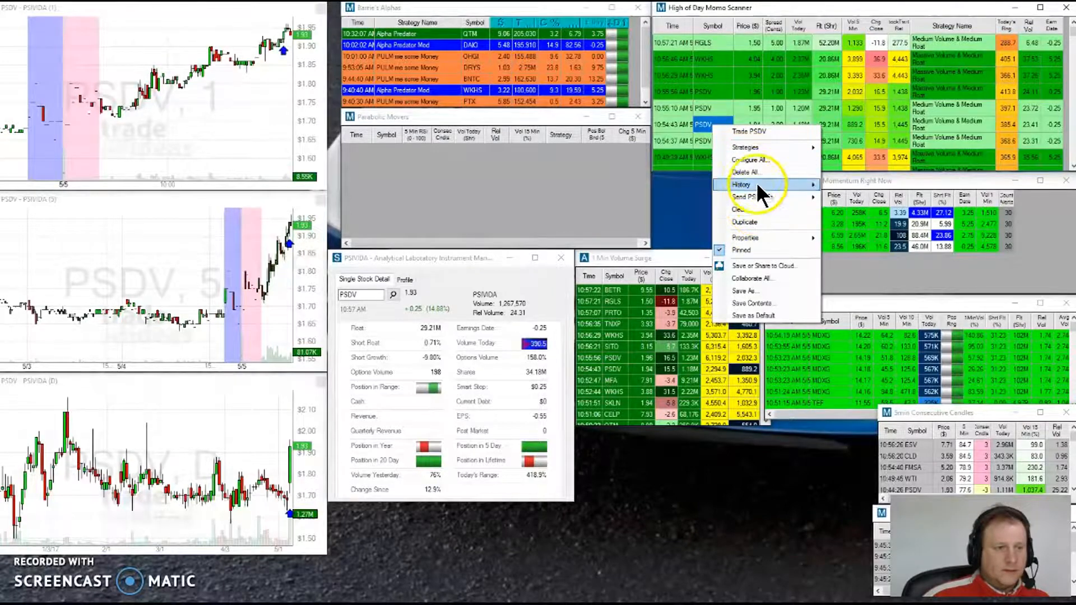
mouse_move(748, 131)
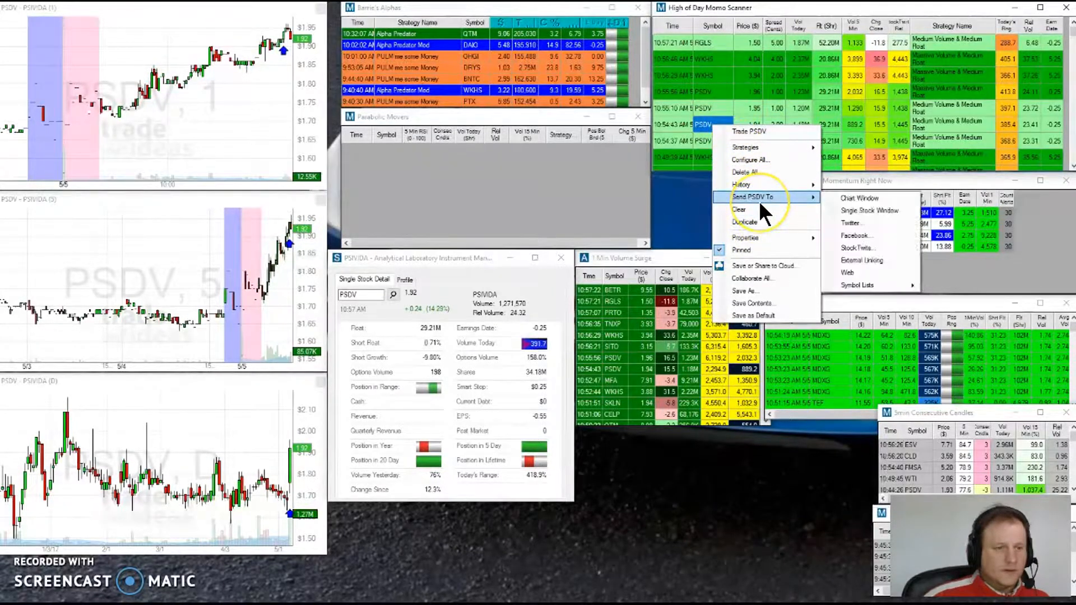
mouse_move(851, 223)
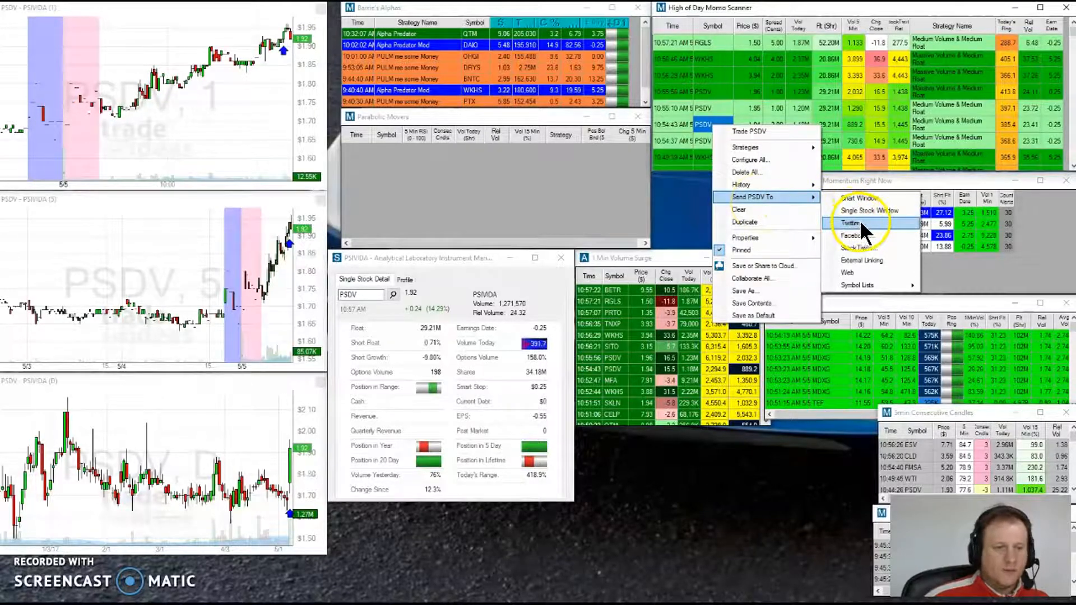
mouse_move(862, 274)
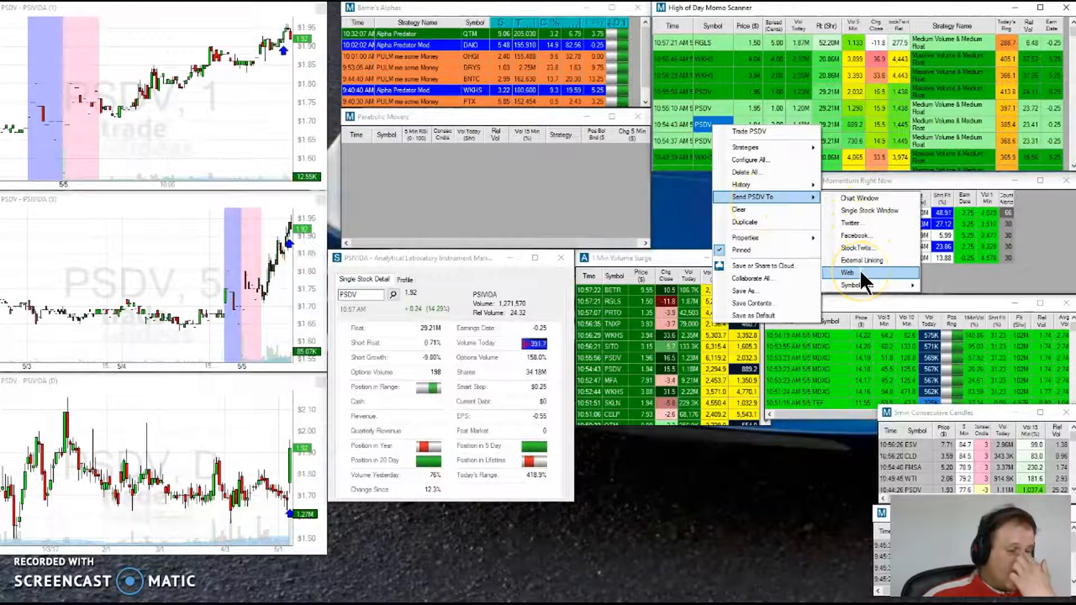
Send PSDV to a web page from the Send PSDV To submenu.
left_click(849, 273)
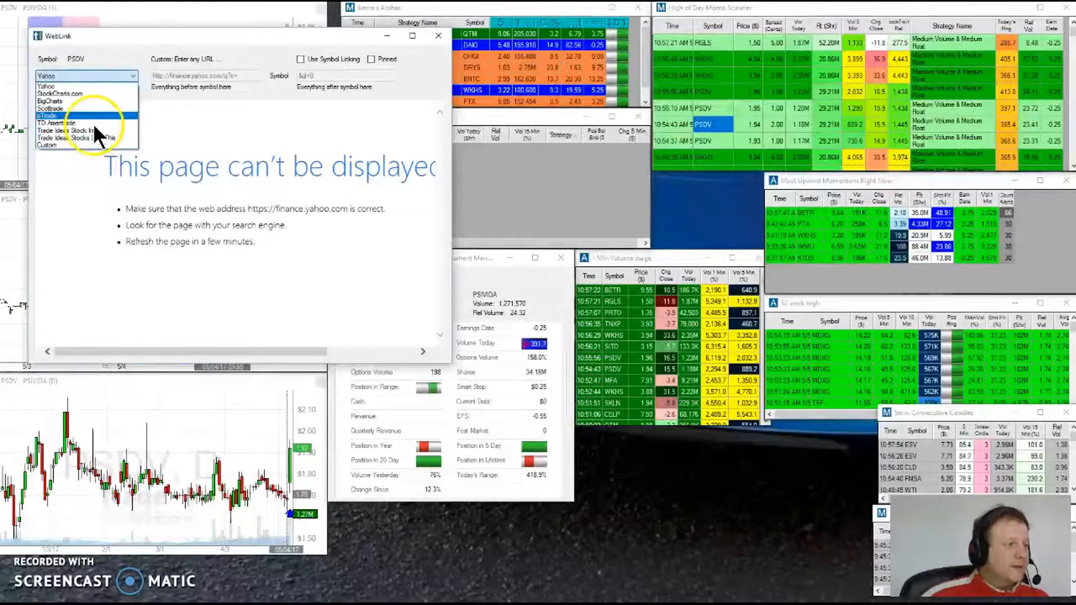
Try StockCharts.com, a custom address and Yahoo for PSDV's web link, then close it.
left_click(60, 94)
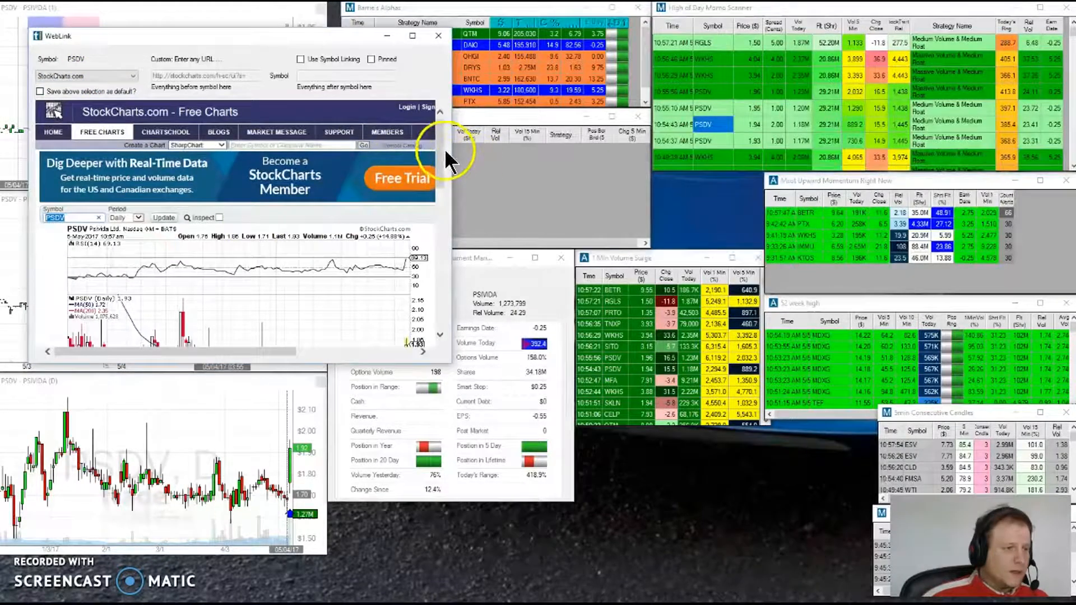
scroll("down", 3)
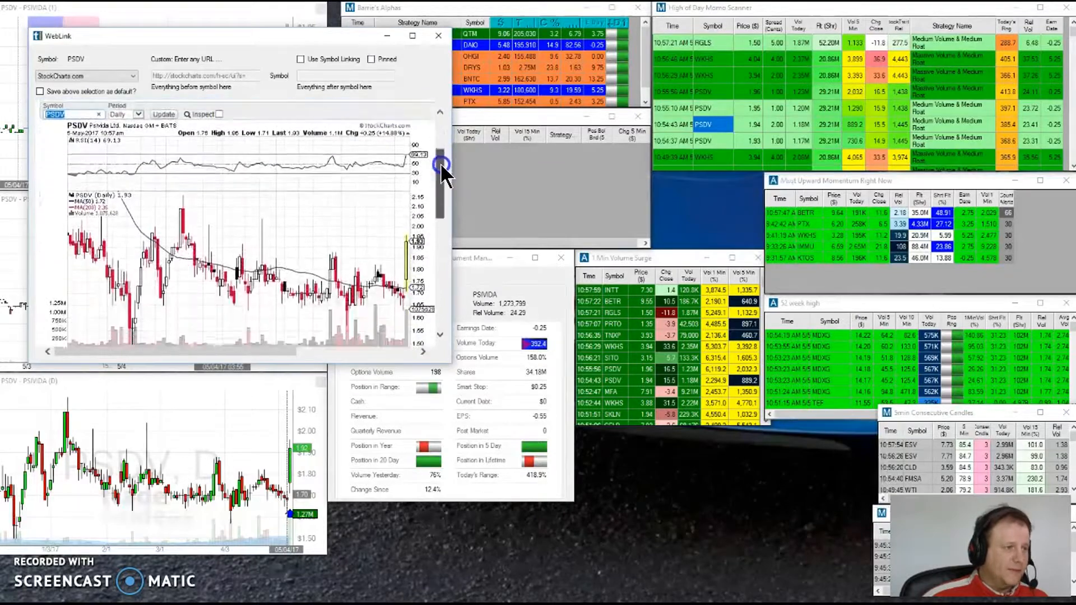
scroll("up", 3)
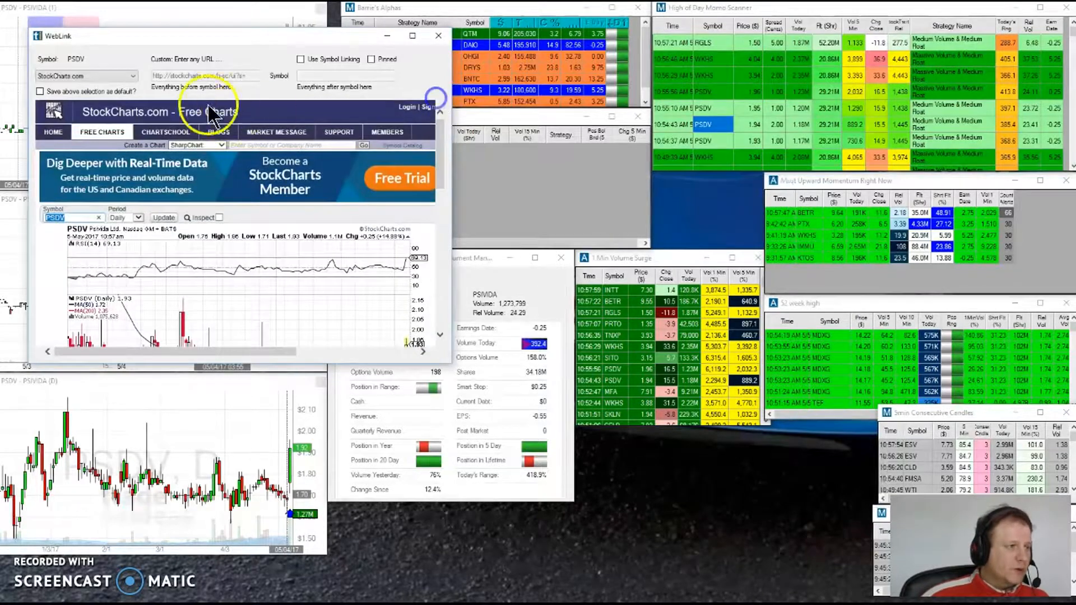
left_click(82, 75)
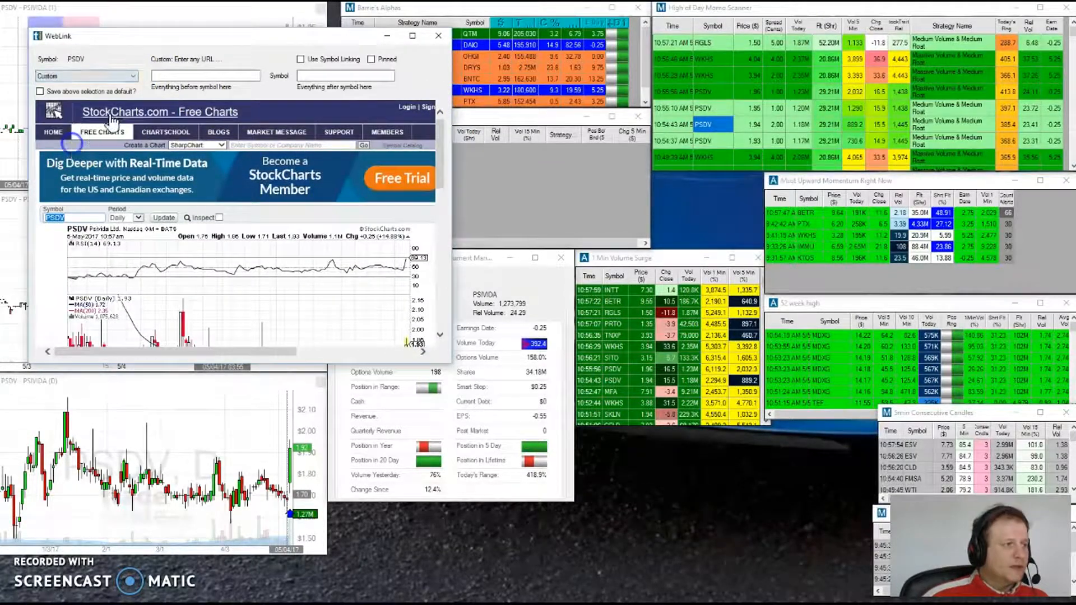
mouse_move(229, 89)
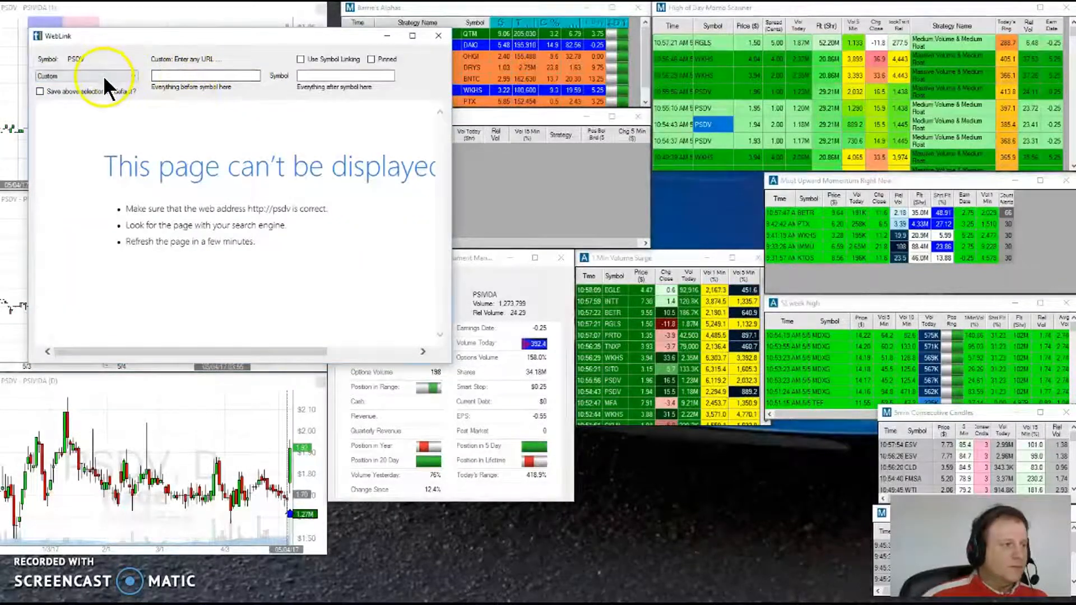
left_click(82, 76)
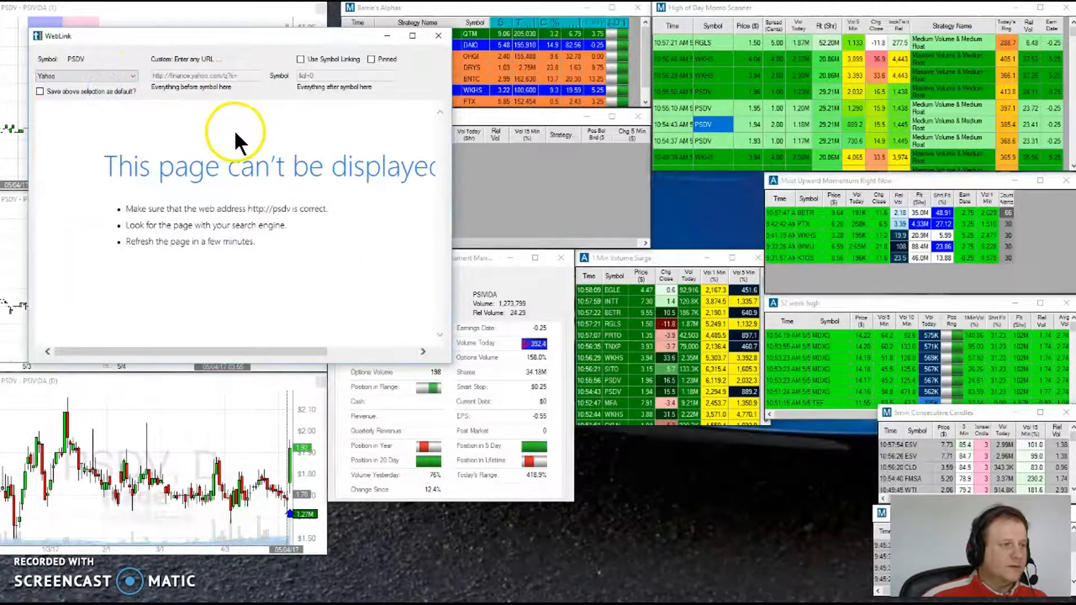
mouse_move(347, 130)
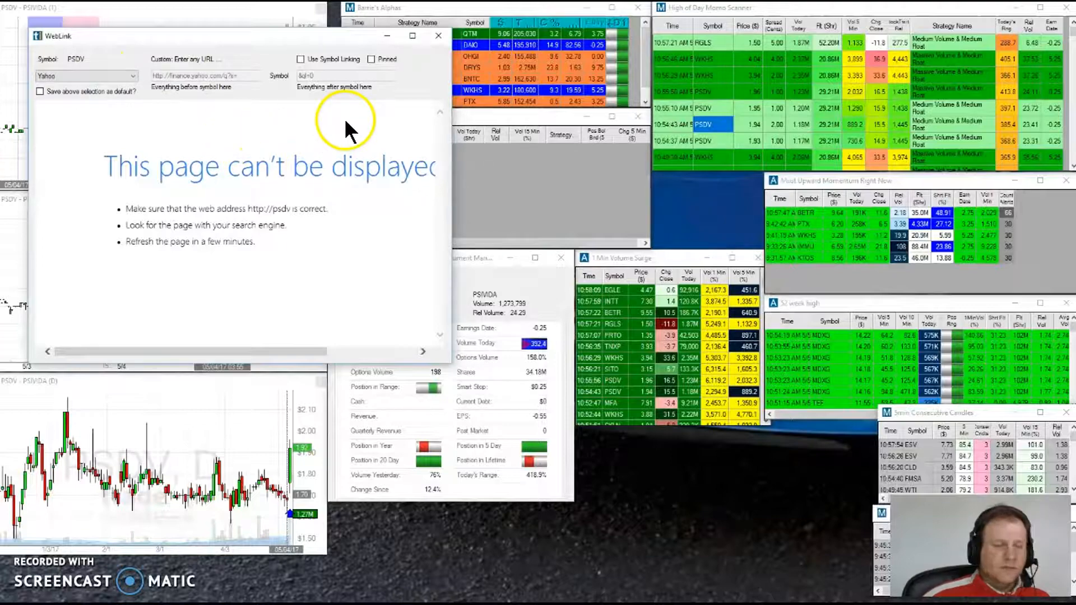
left_click(437, 34)
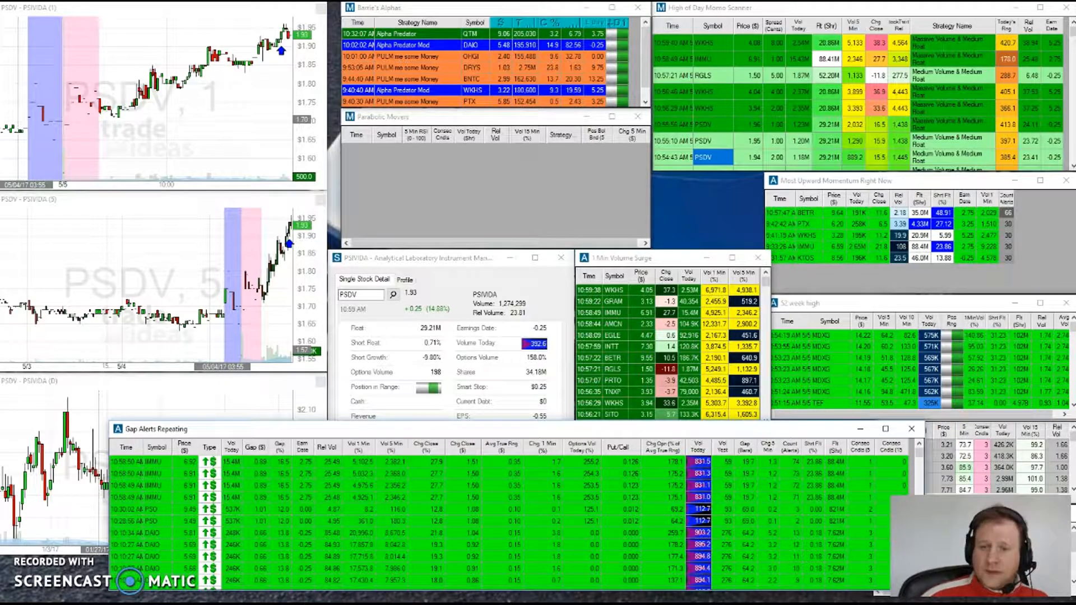
Open the Evening scan list showing TTK, CRR, CNAT and RGLS.
left_click(514, 110)
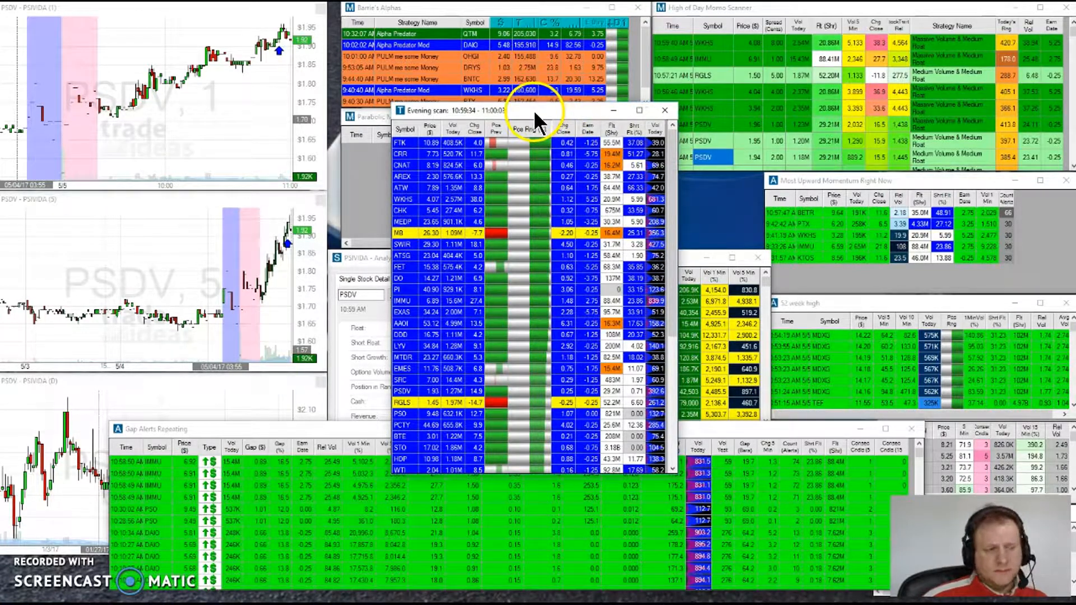
Close the Evening scan window.
left_click(663, 110)
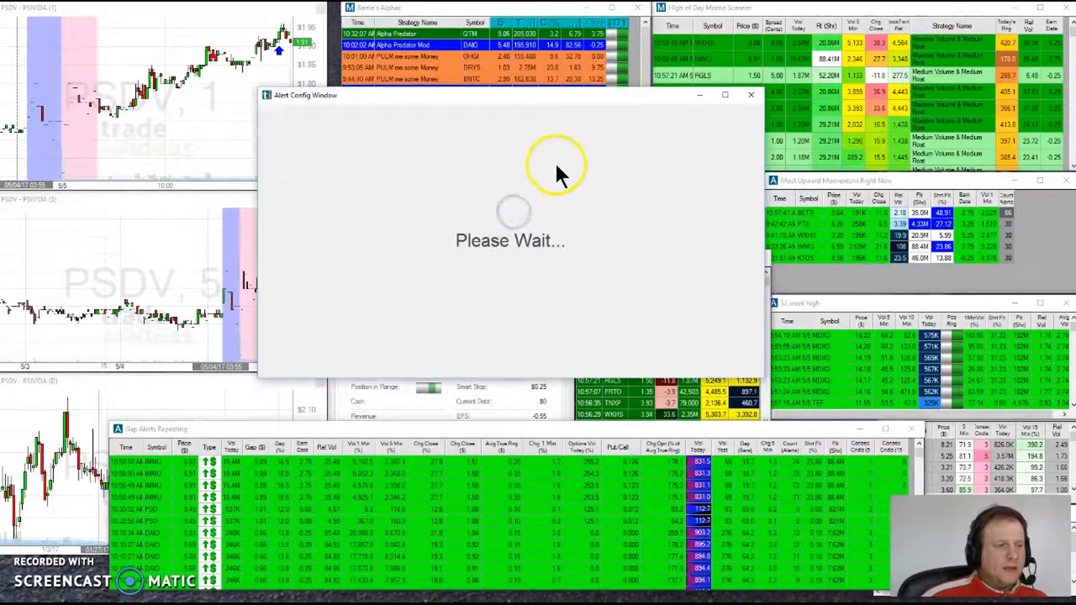
Scroll the Earnings Squeeze (70%+ in range) summary of alerts and filters, then close it.
left_click(624, 119)
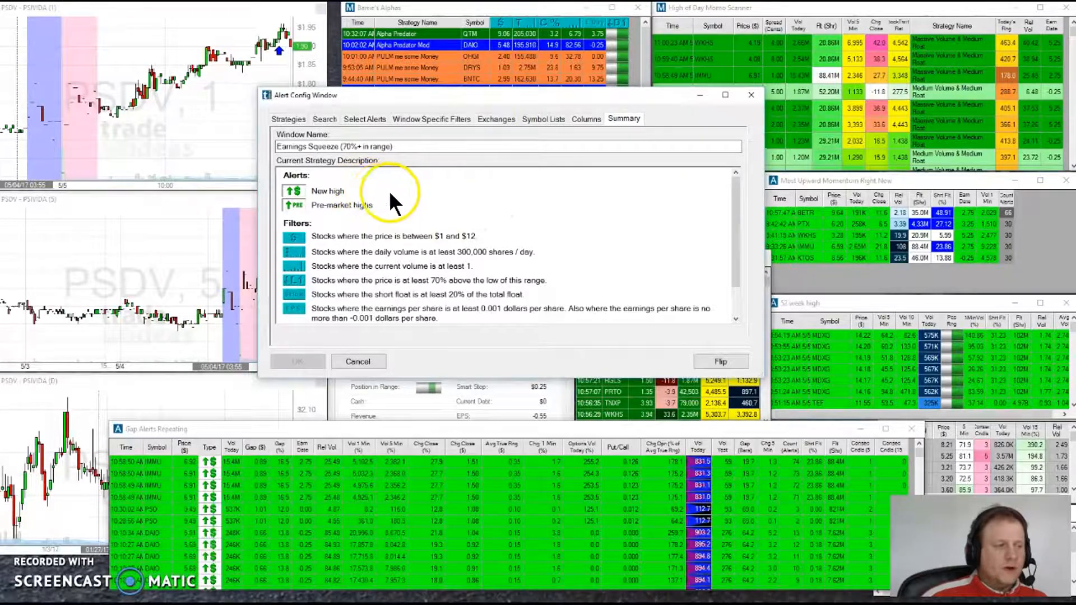
mouse_move(546, 213)
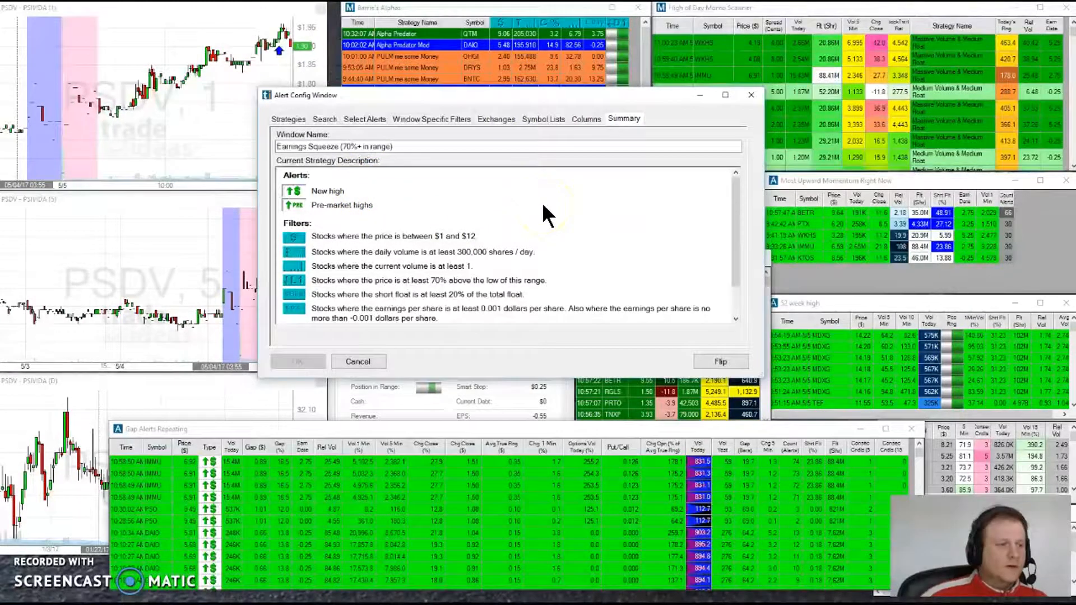
scroll("down", 3)
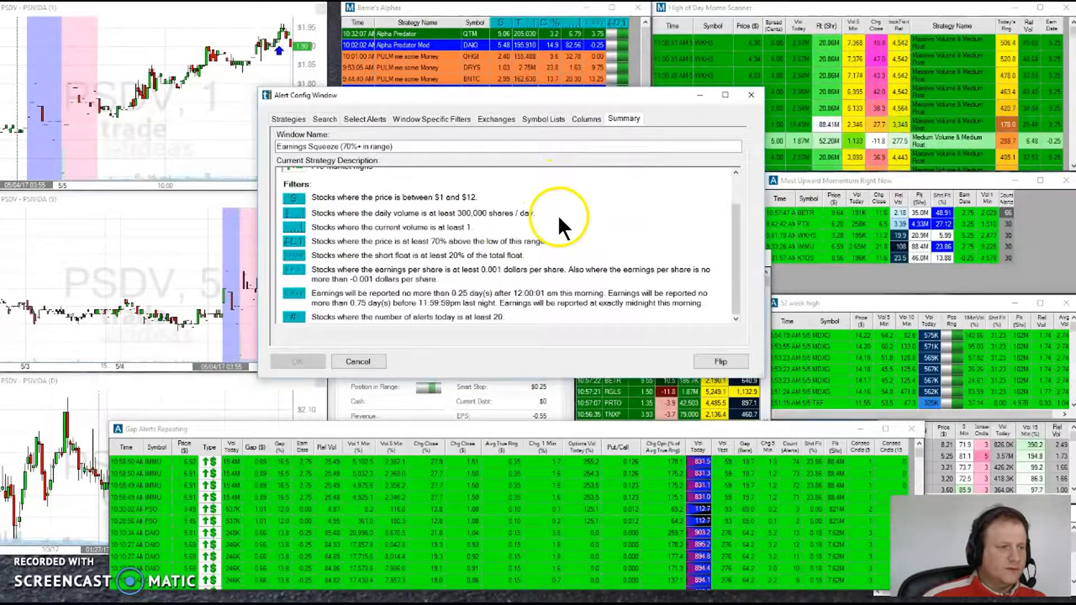
mouse_move(568, 248)
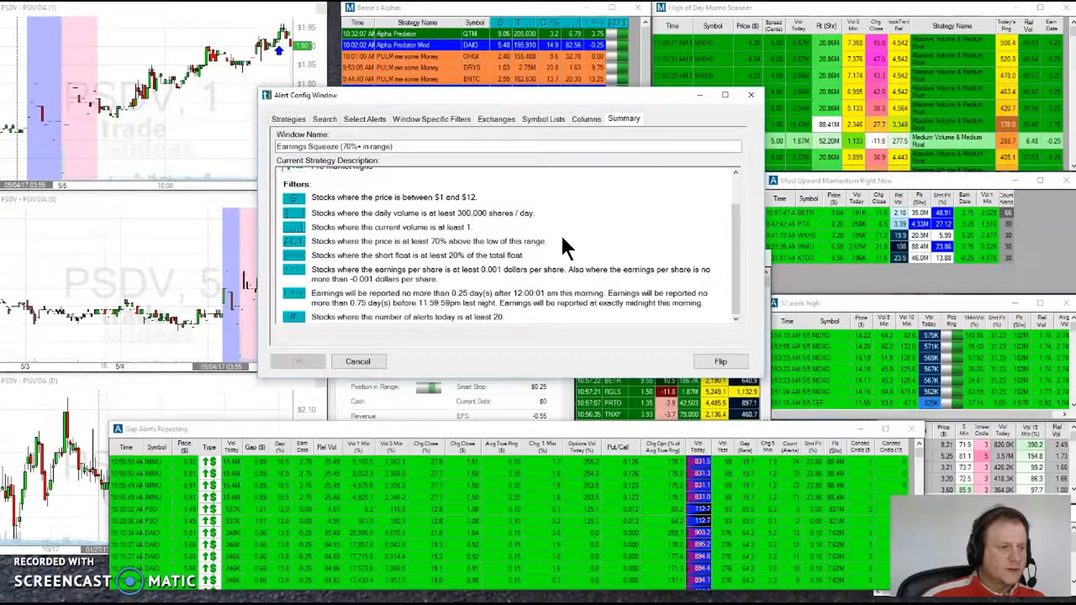
mouse_move(569, 246)
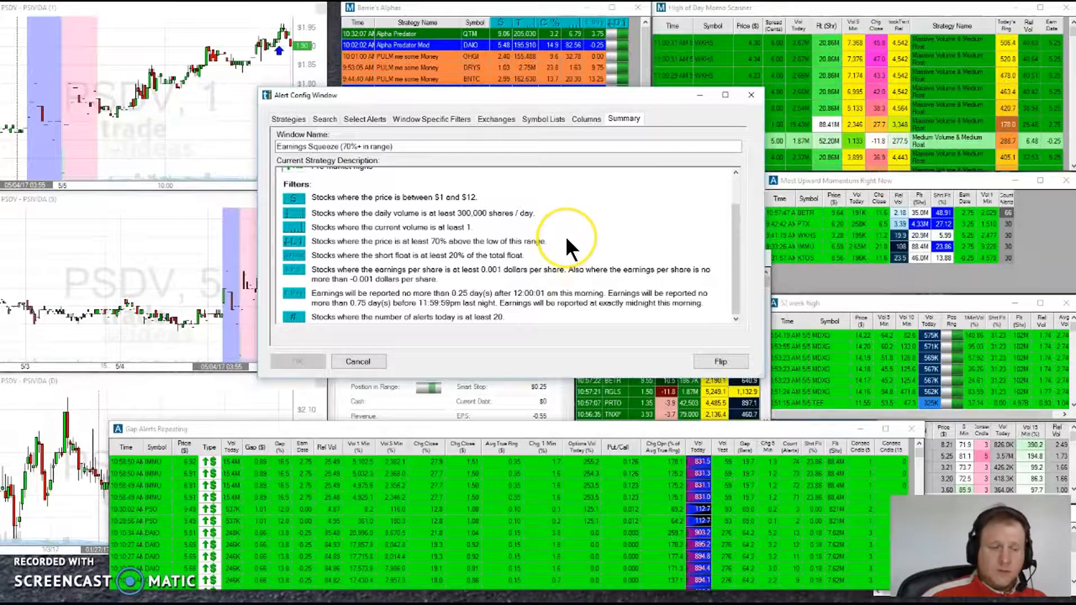
mouse_move(590, 284)
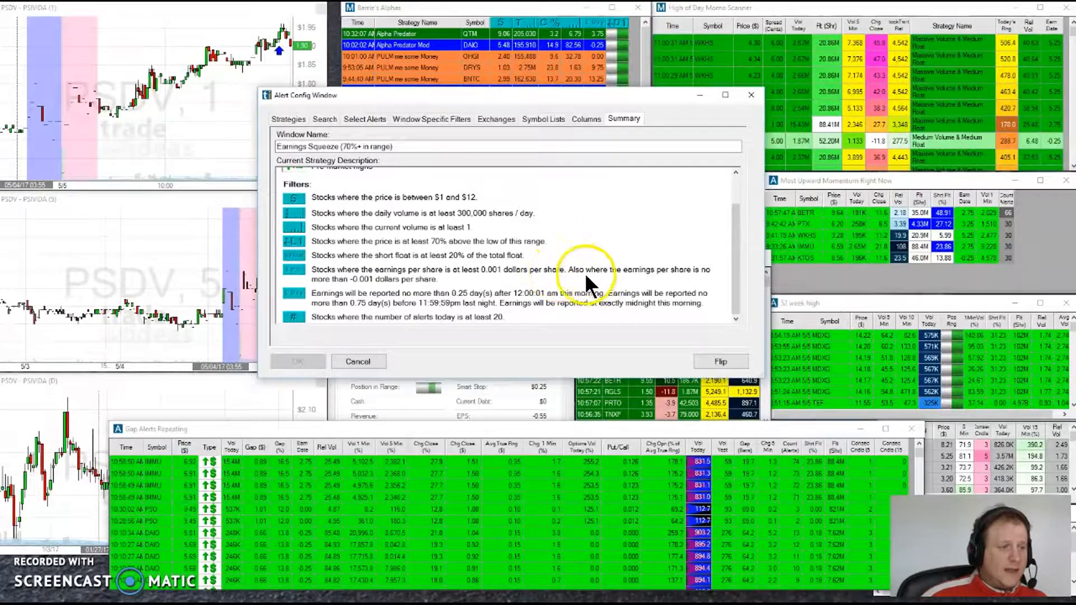
mouse_move(306, 274)
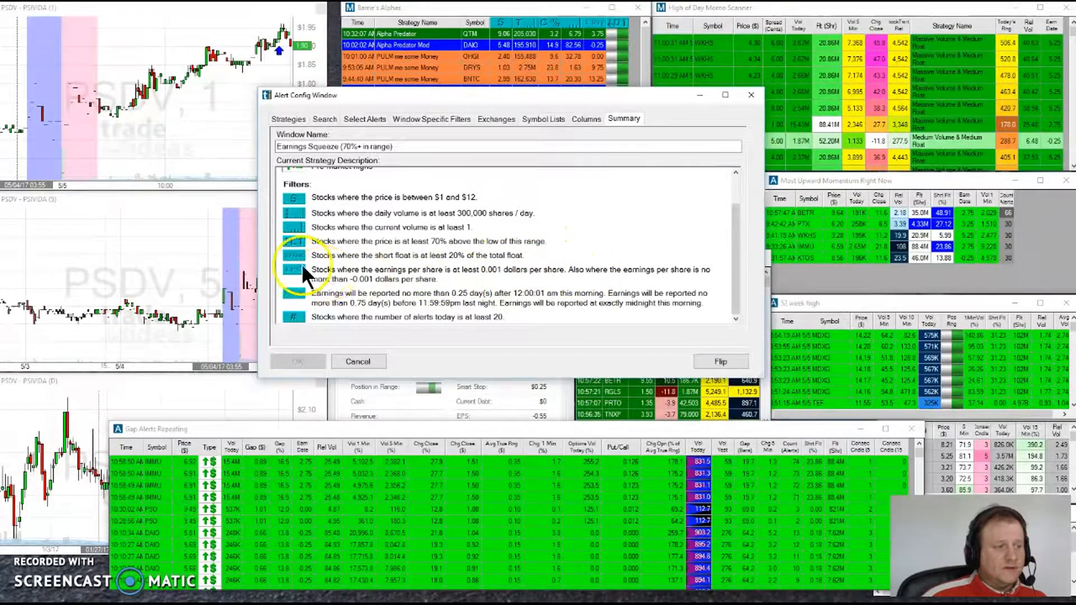
mouse_move(481, 278)
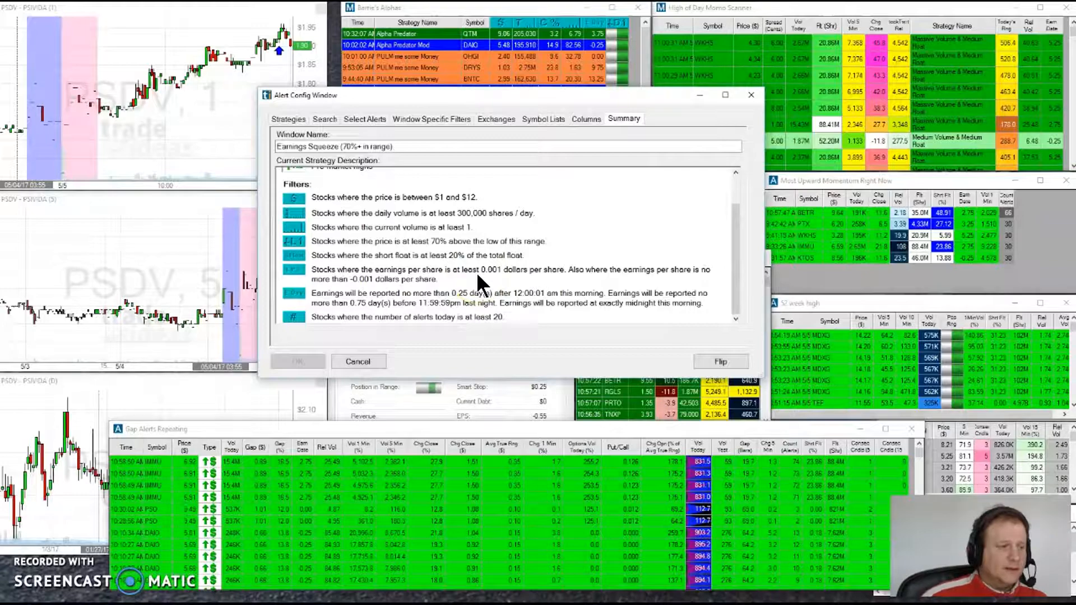
mouse_move(522, 323)
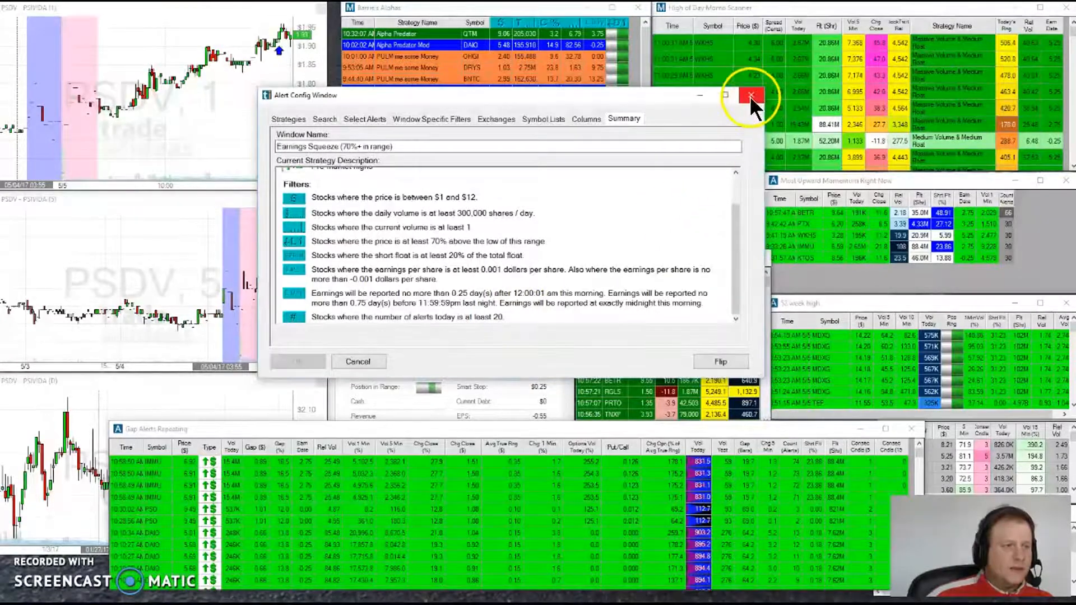
left_click(751, 95)
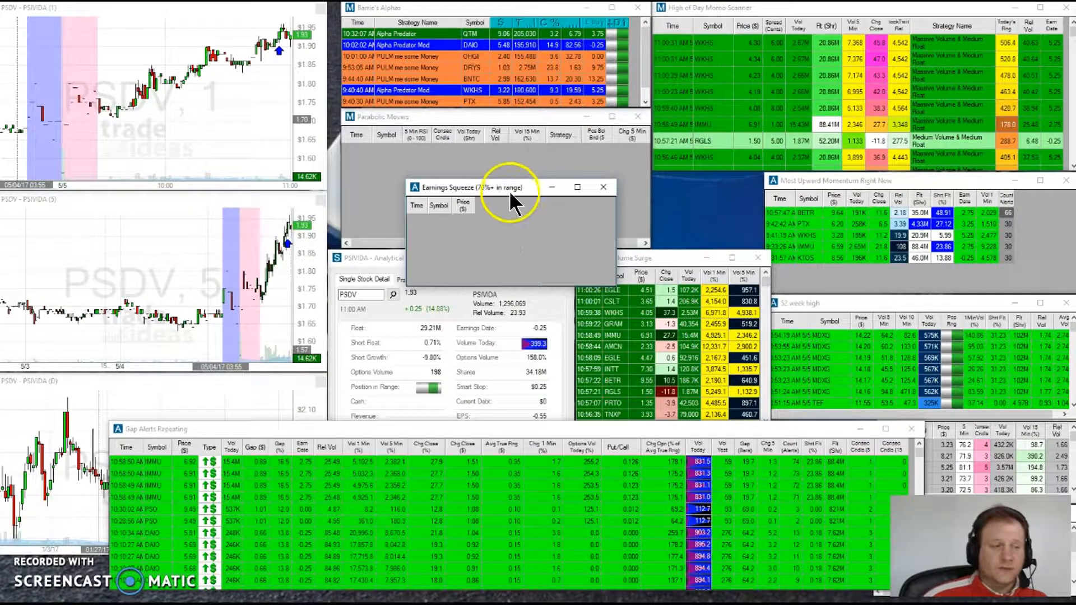
Reopen Configure for the Earnings Squeeze window and view its Summary tab.
right_click(515, 220)
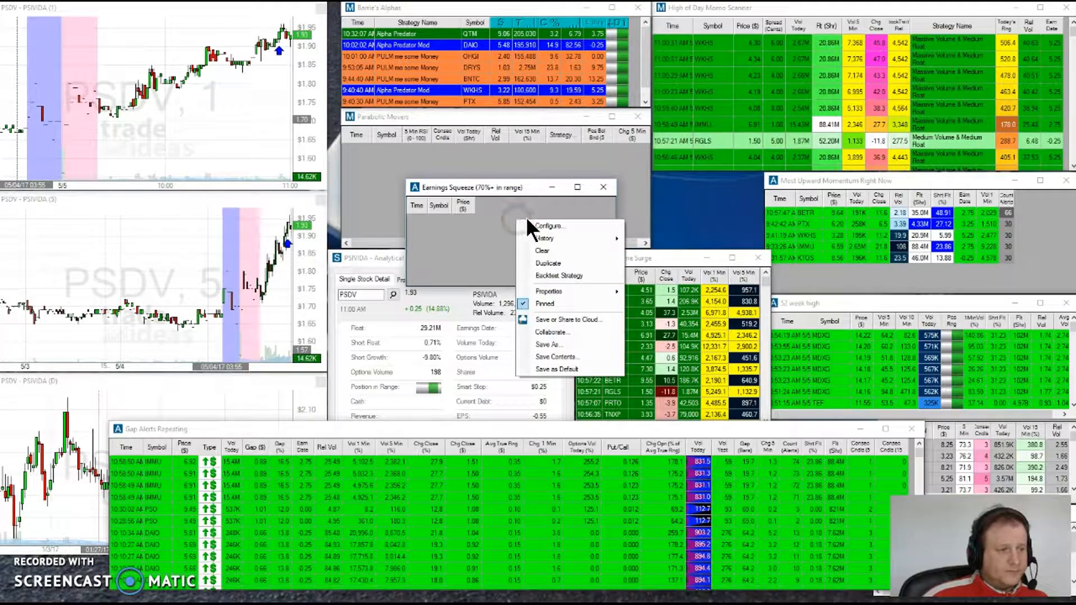
left_click(549, 226)
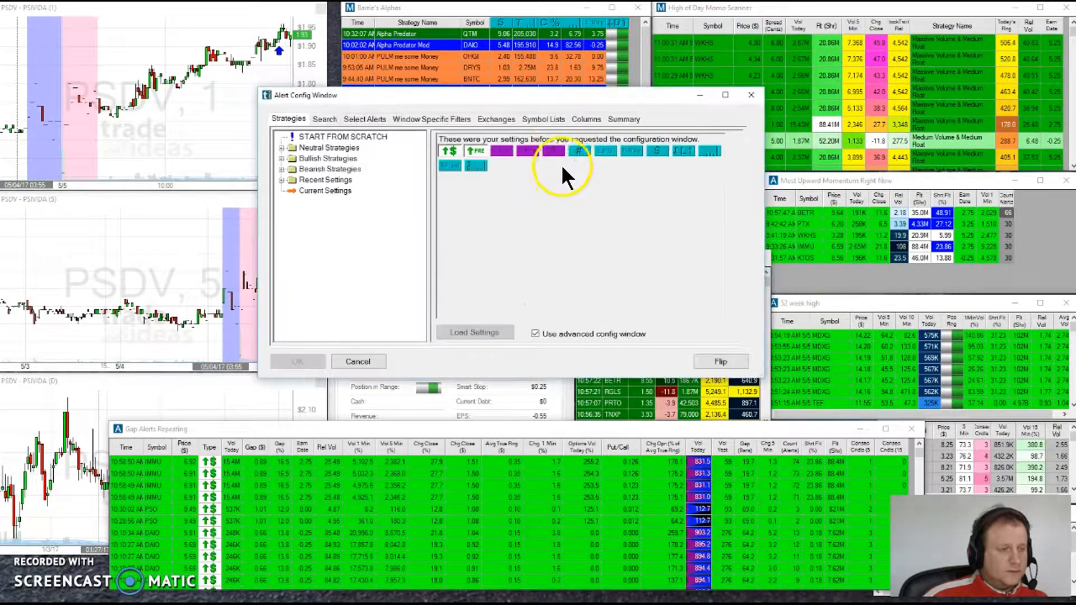
left_click(623, 119)
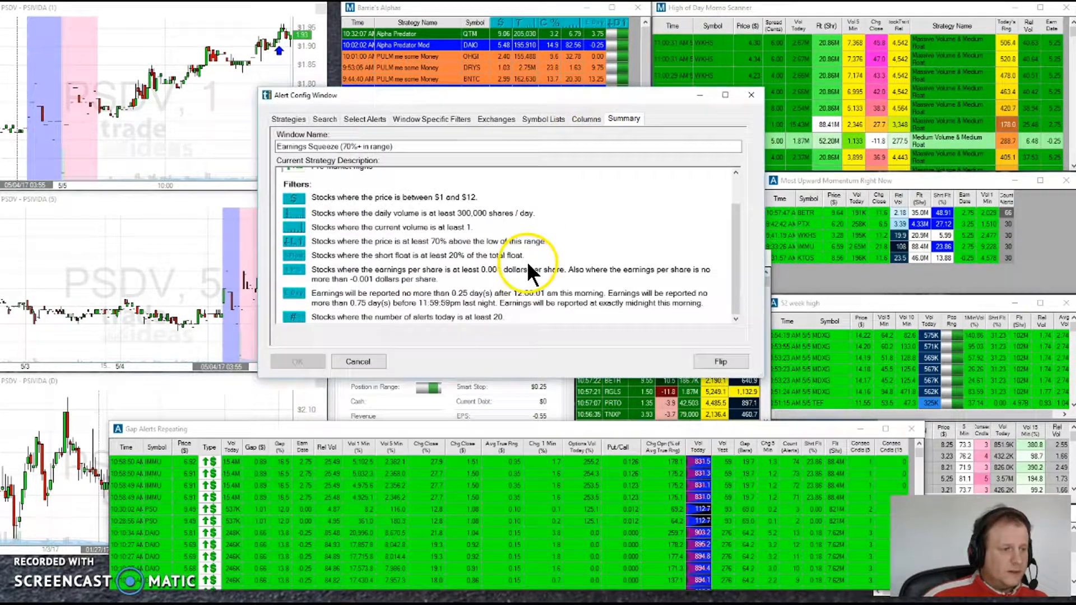
mouse_move(452, 284)
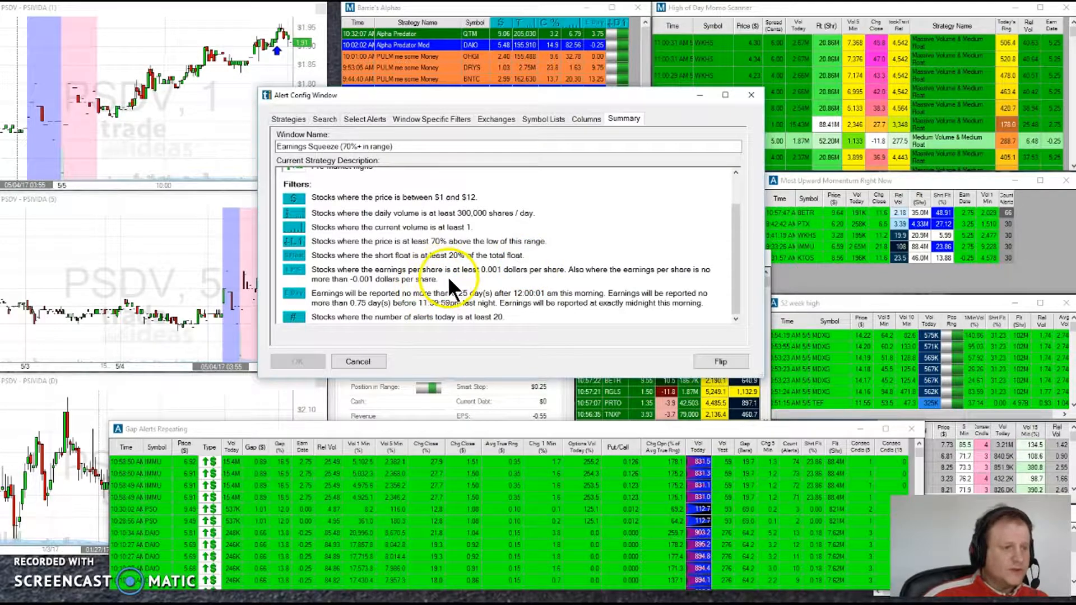
mouse_move(326, 302)
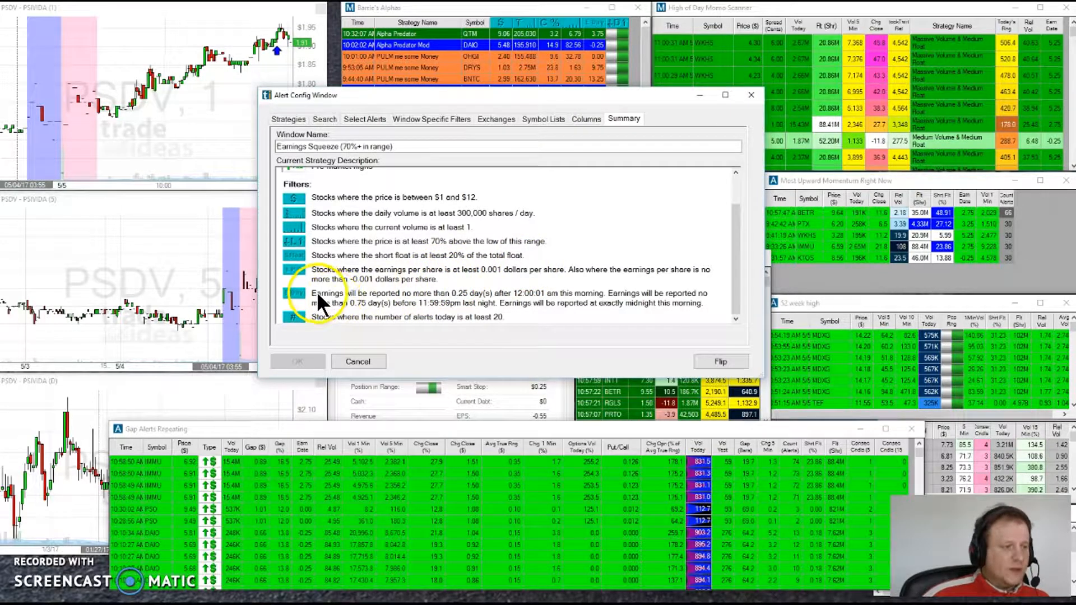
mouse_move(465, 305)
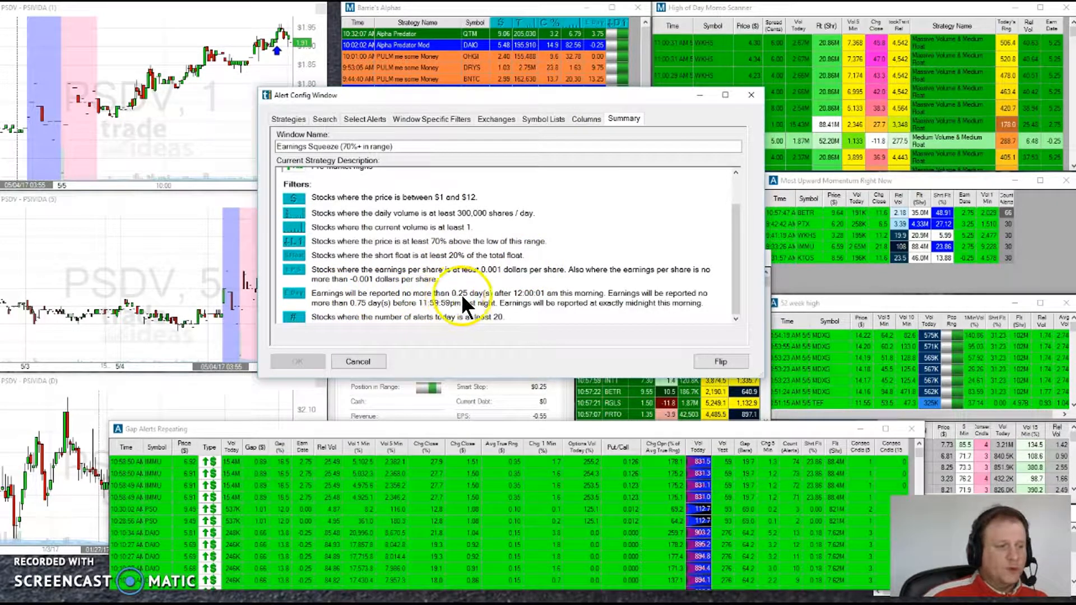
mouse_move(563, 316)
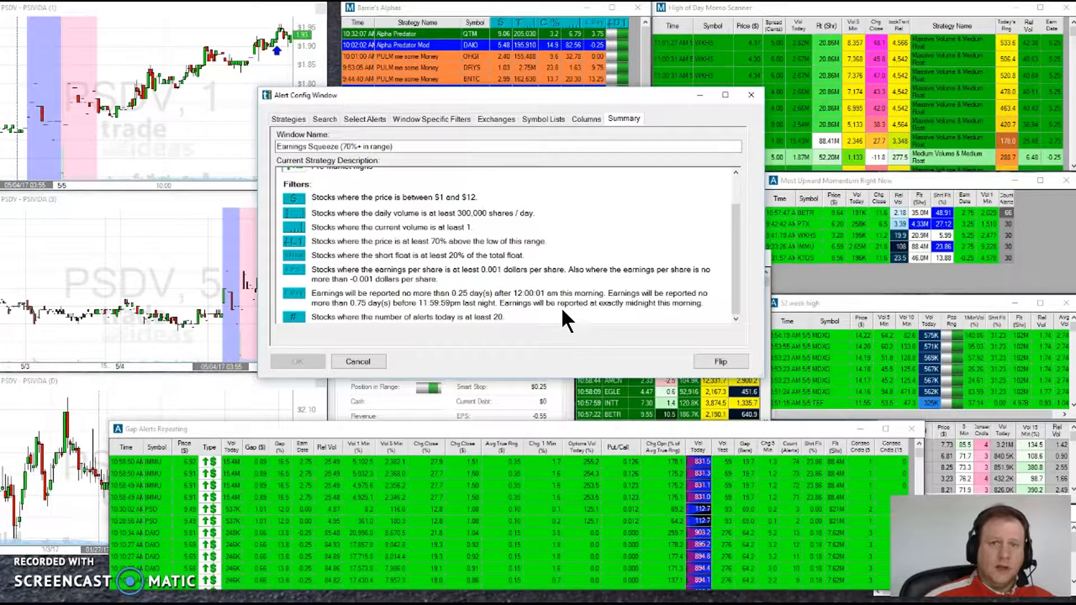
mouse_move(762, 127)
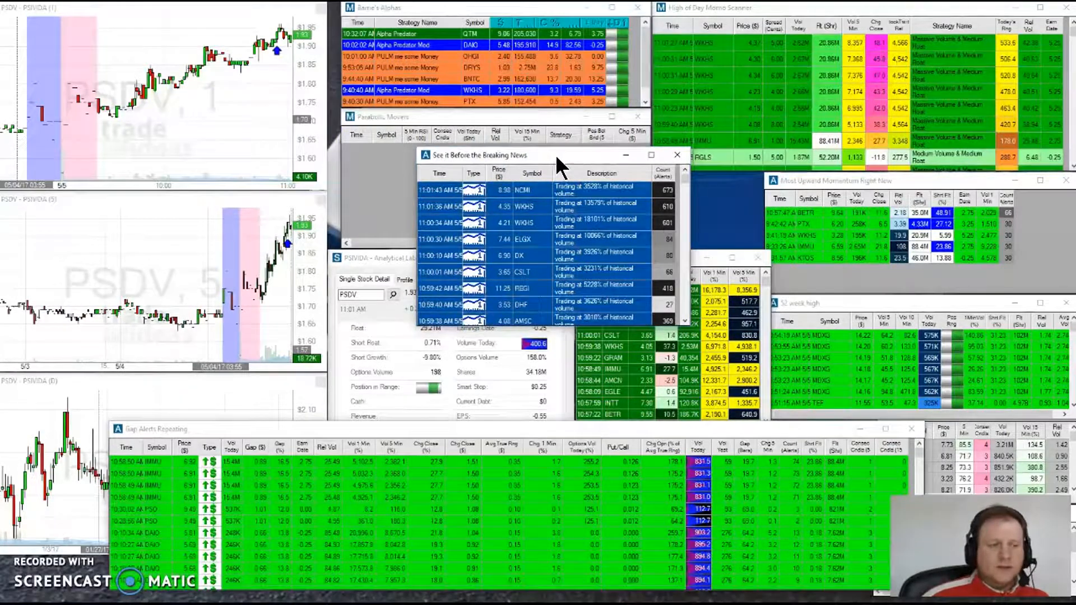
mouse_move(566, 161)
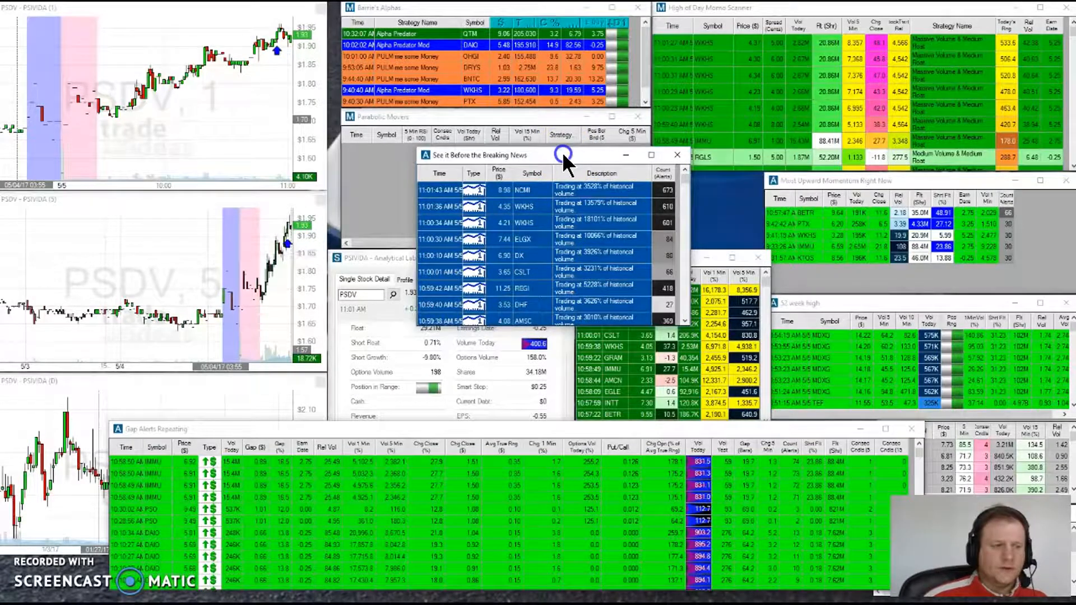
Close the See it Before the Breaking News alert window.
left_click(676, 154)
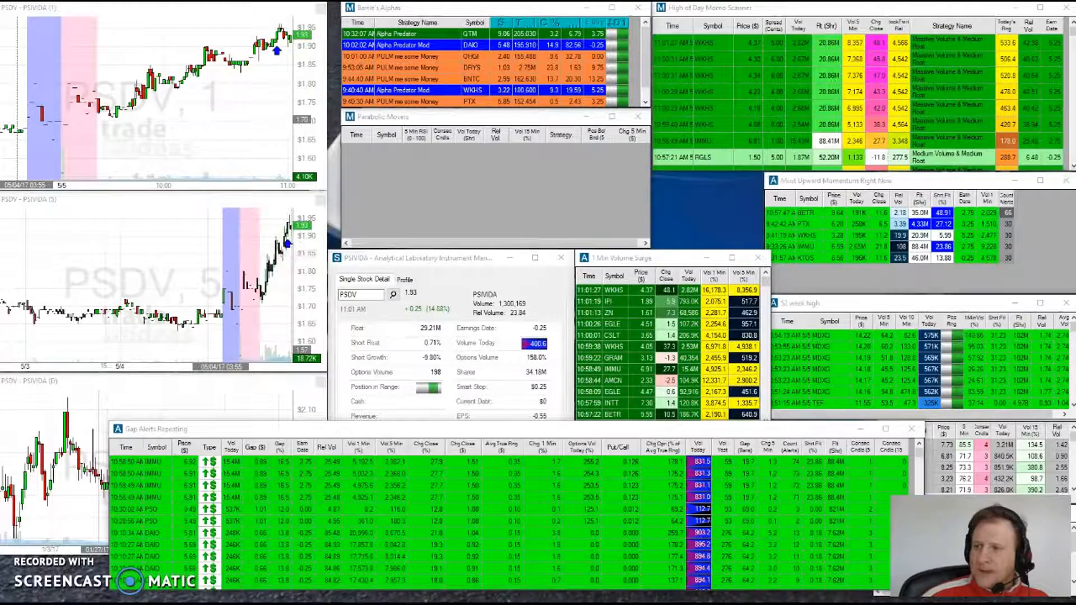